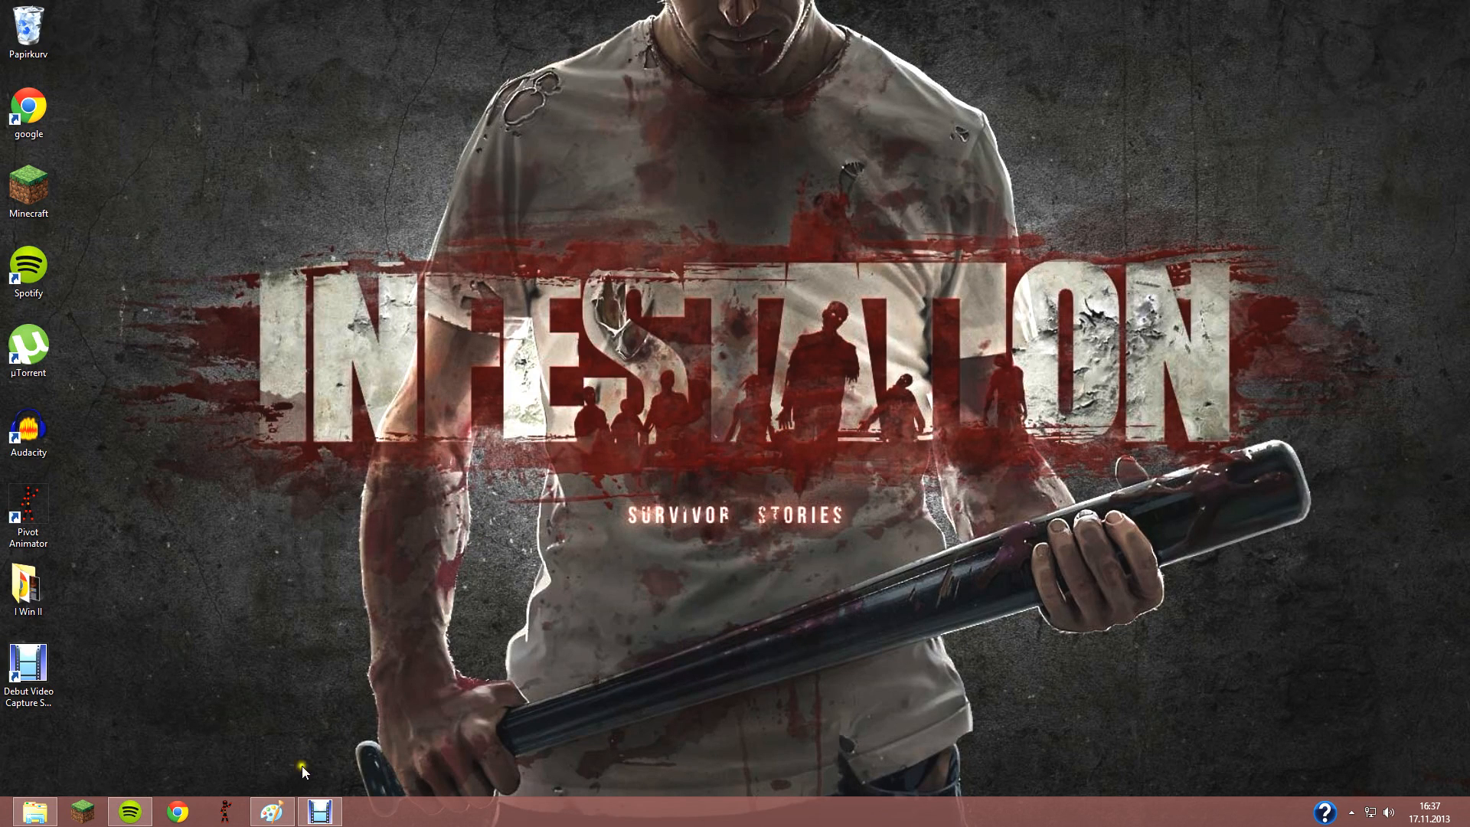
# - Launch Google Chrome from the taskbar and load the Google search page
pyautogui.click(318, 811)
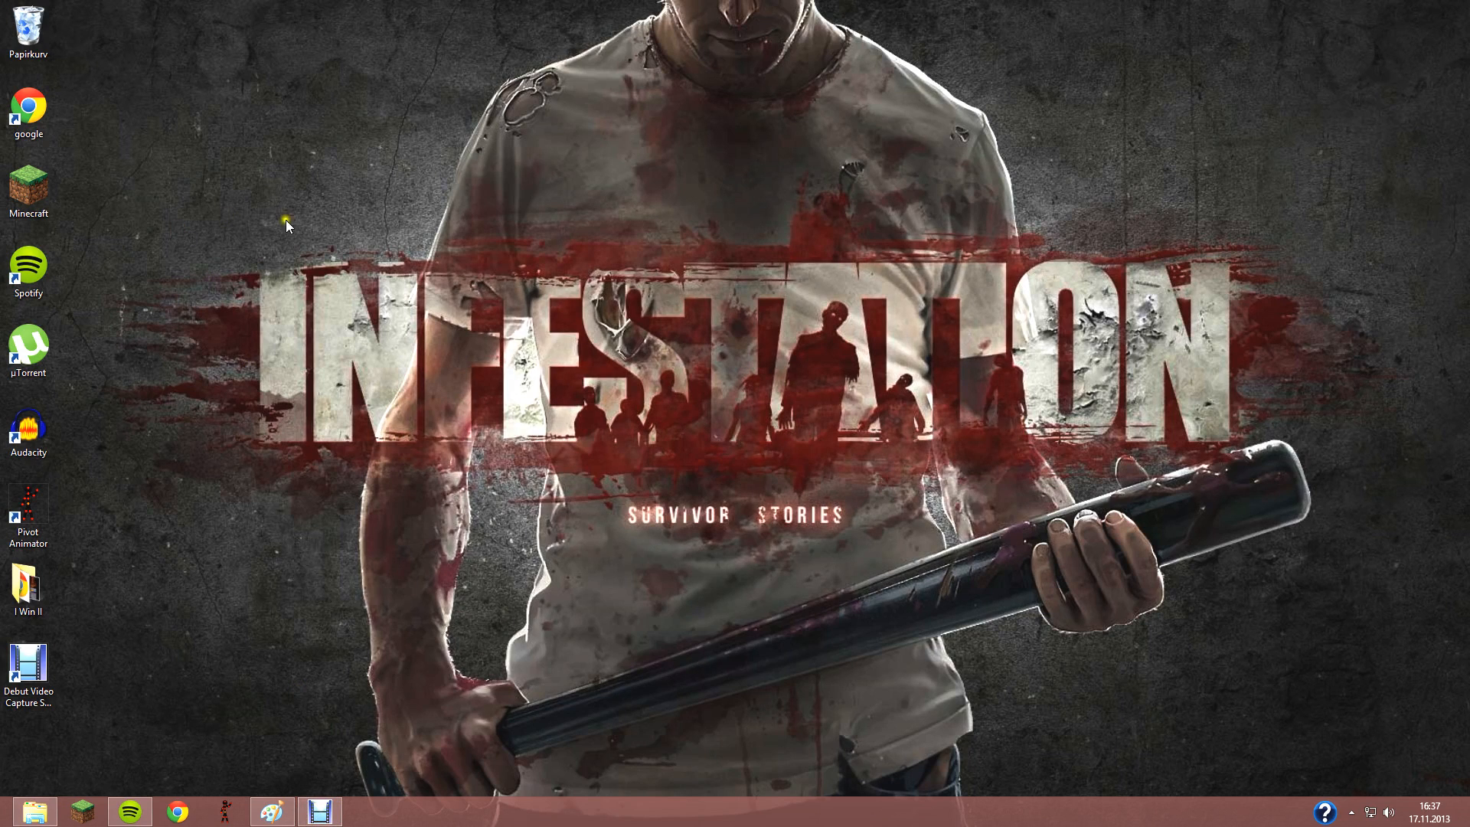
pyautogui.moveTo(286, 225); pyautogui.dragTo(353, 282)
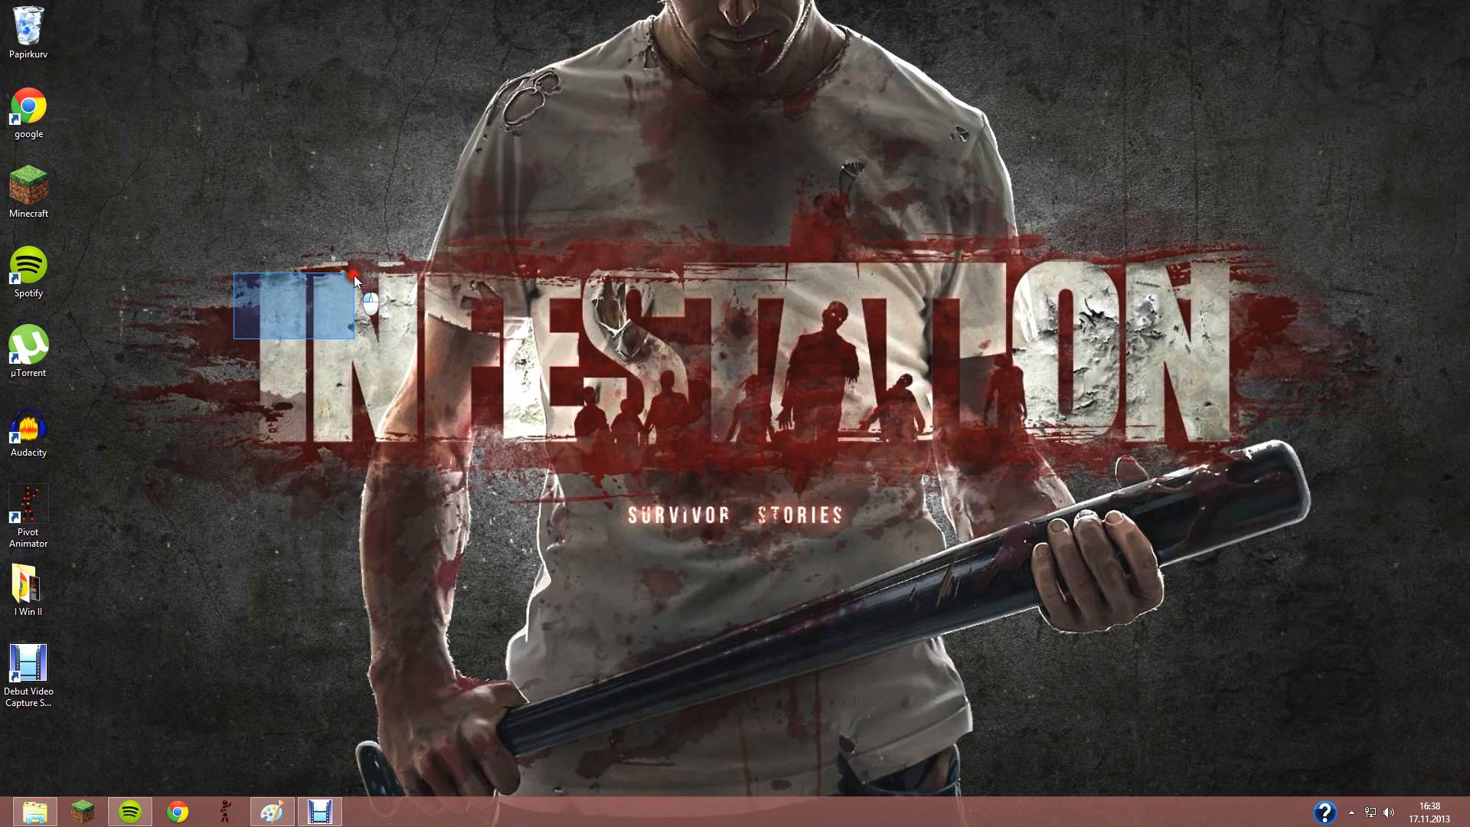
pyautogui.moveTo(28, 491)
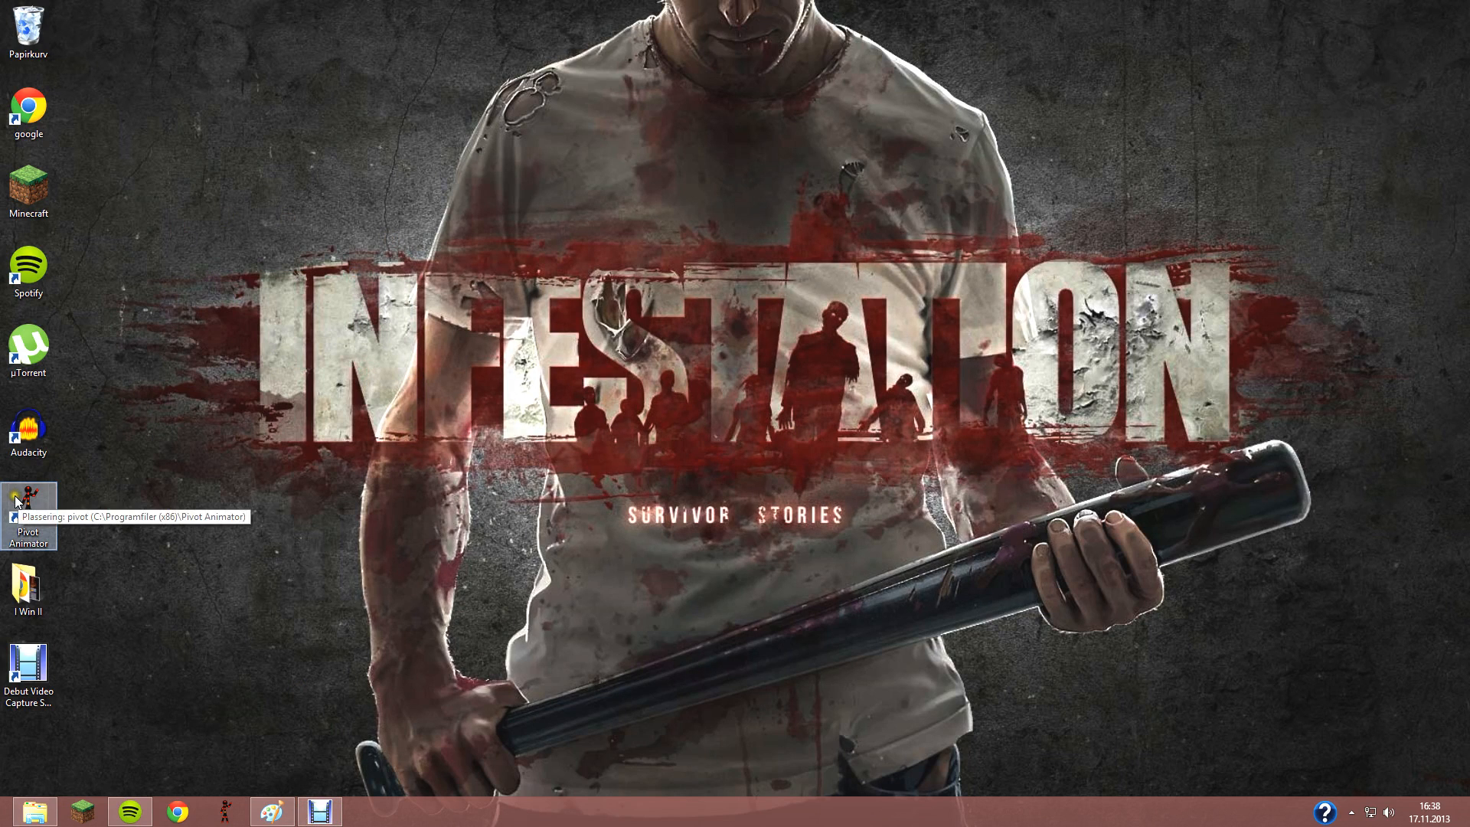
pyautogui.moveTo(201, 576)
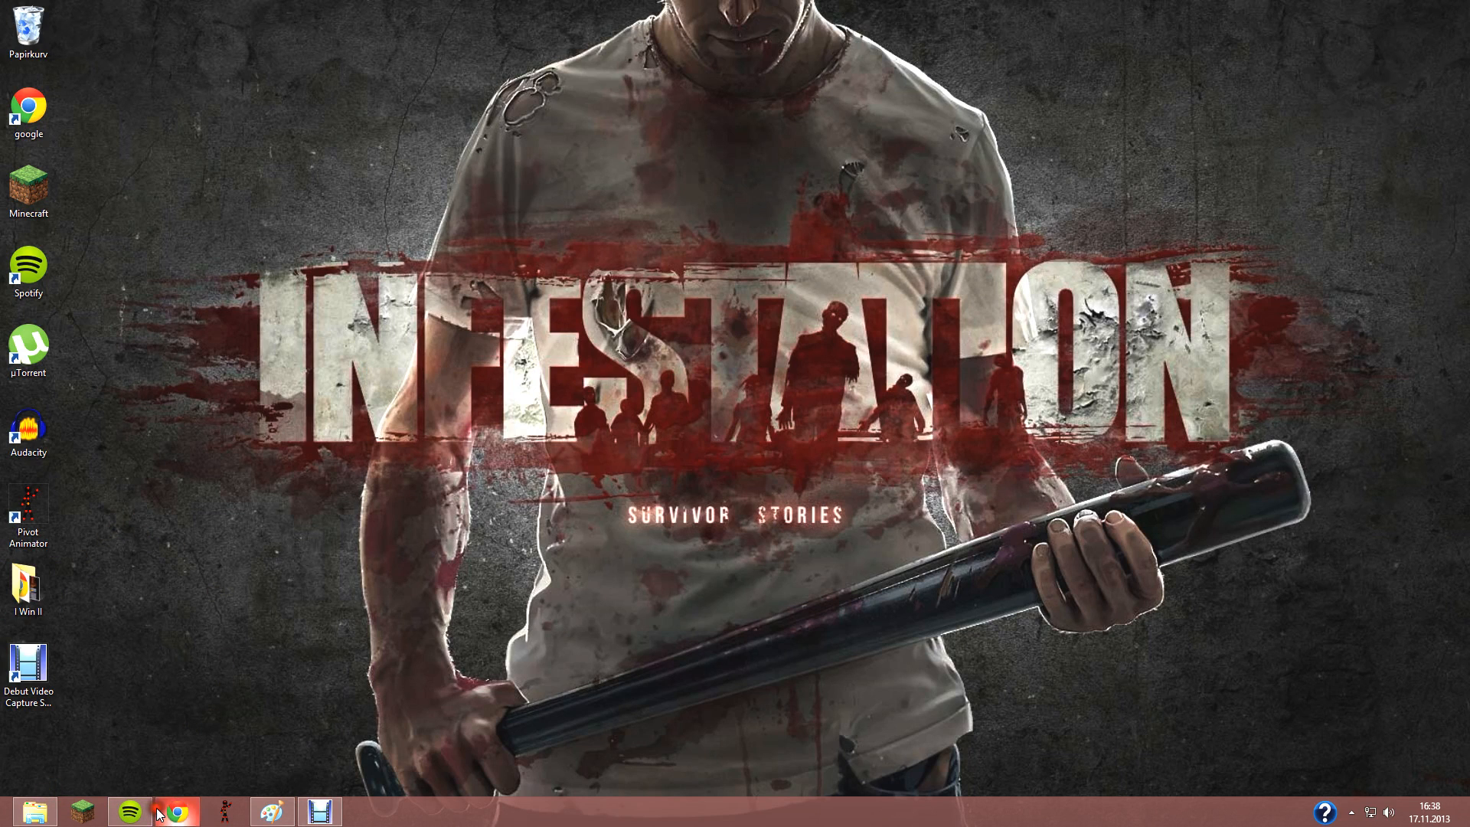
pyautogui.click(176, 811)
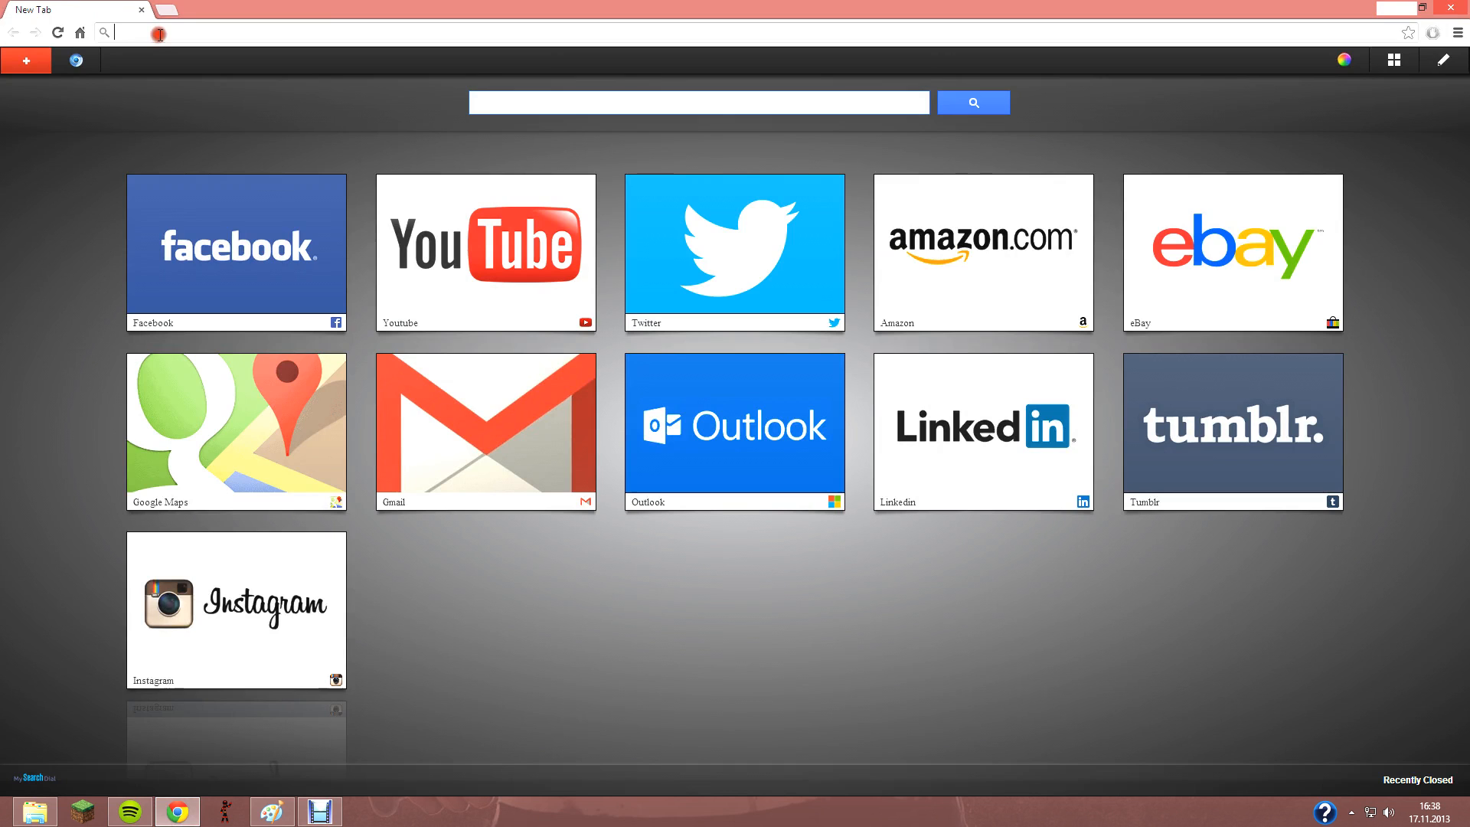
pyautogui.write('goooe')
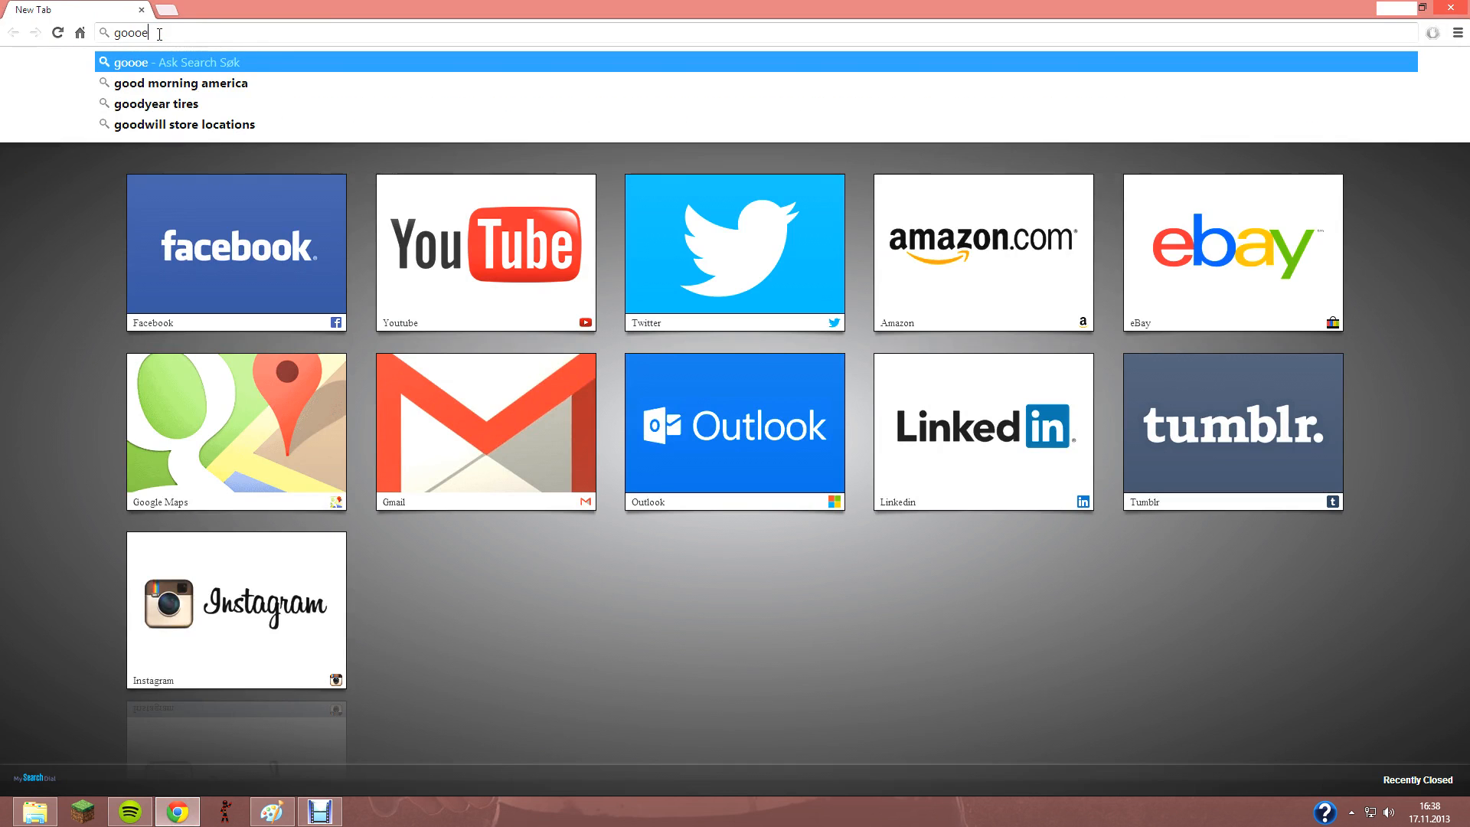
pyautogui.press('Backspace')
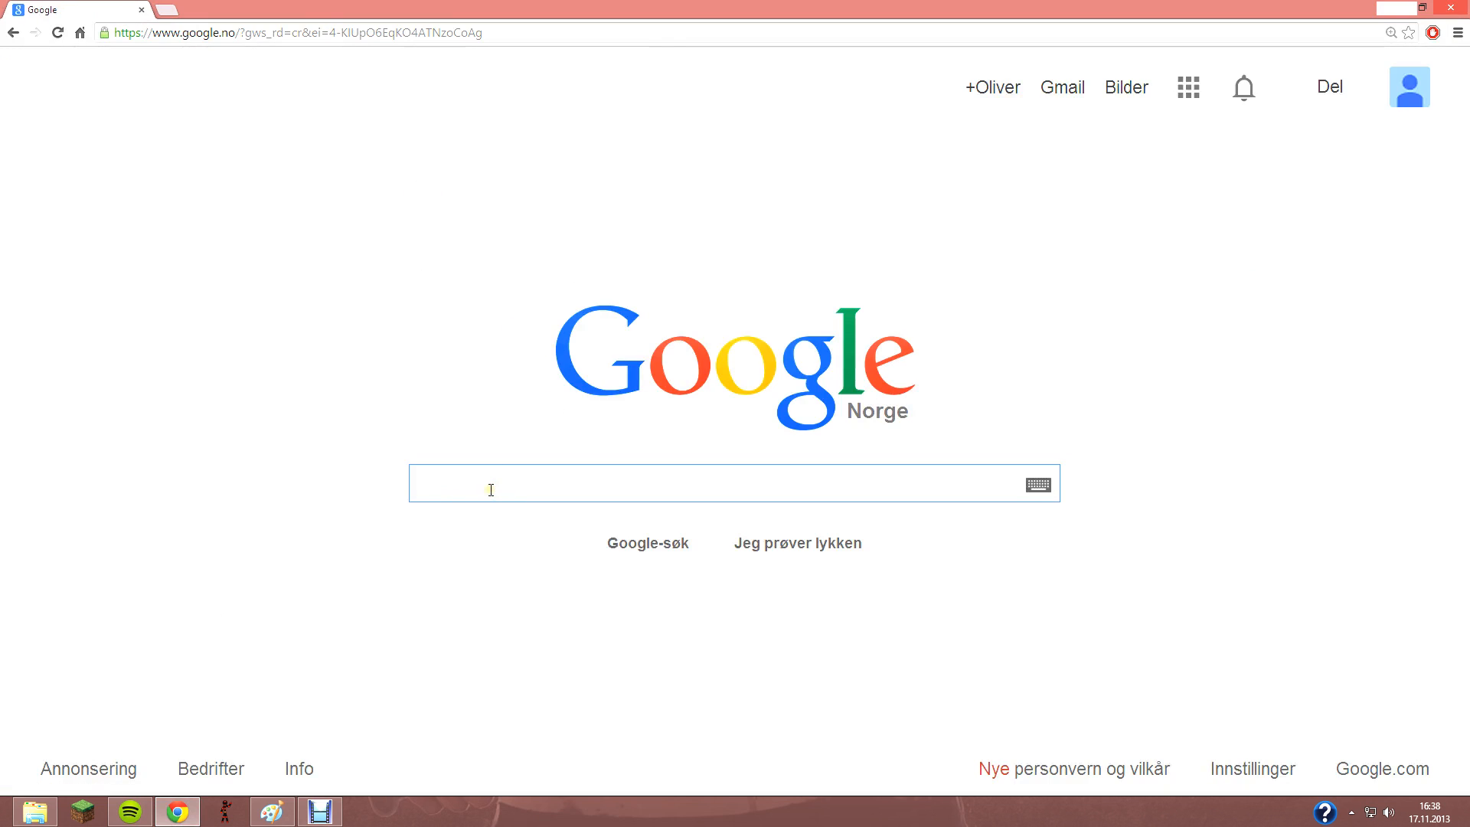
# - Search Google for 'pivot' and open the Pivot Animator download result
pyautogui.write('pivo')
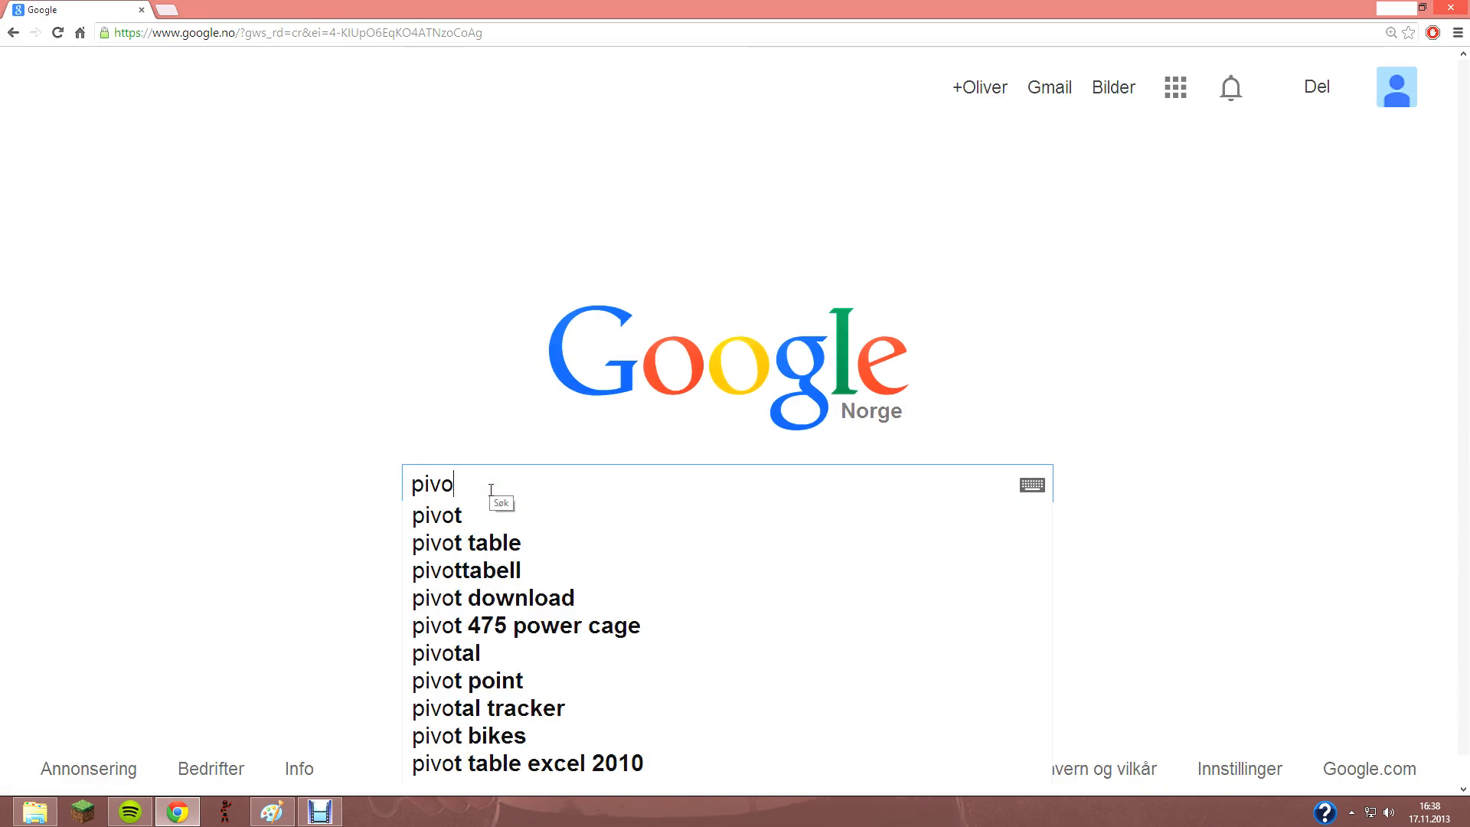
pyautogui.click(436, 515)
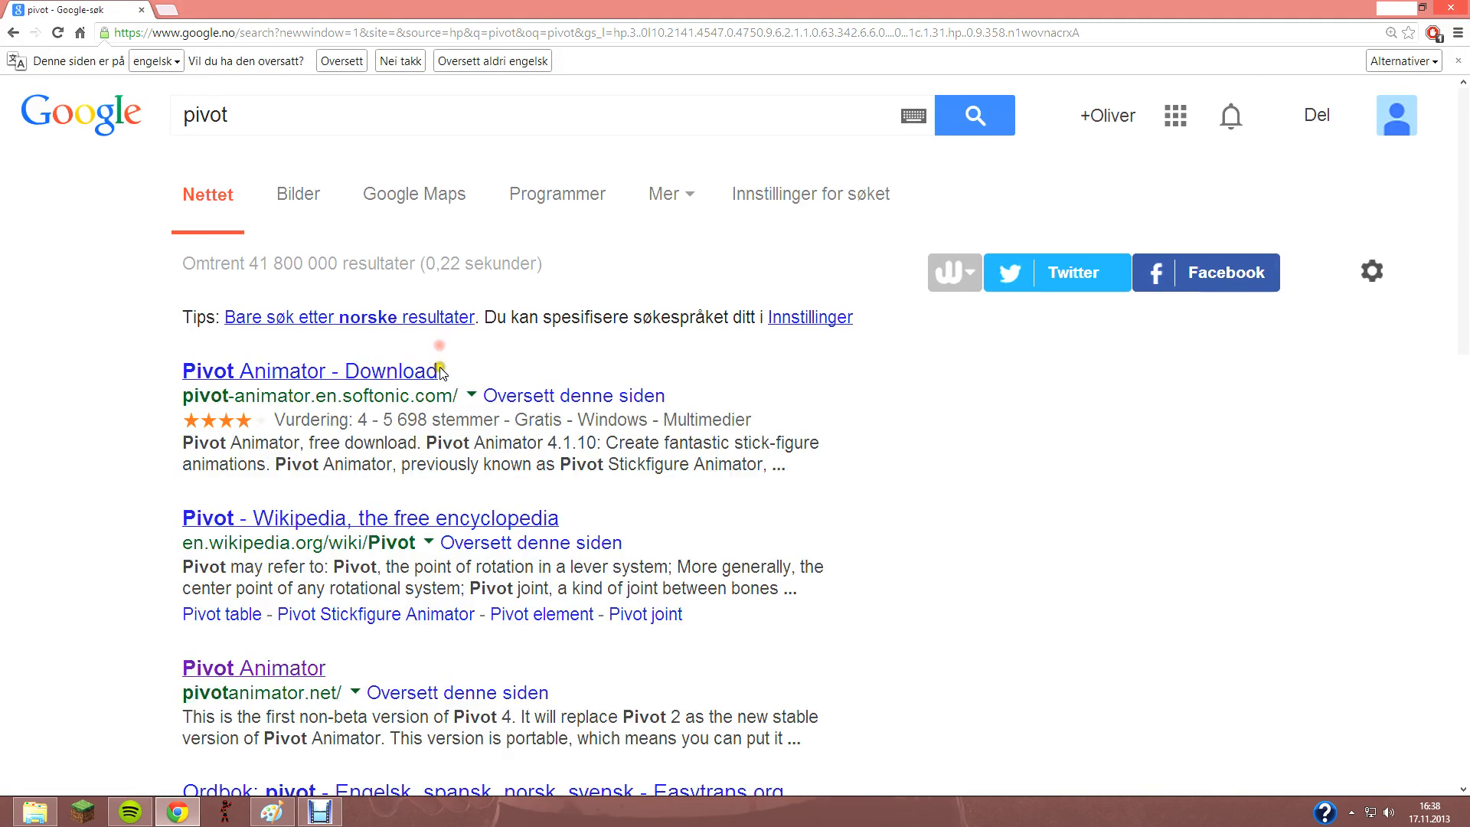
pyautogui.doubleClick(219, 395)
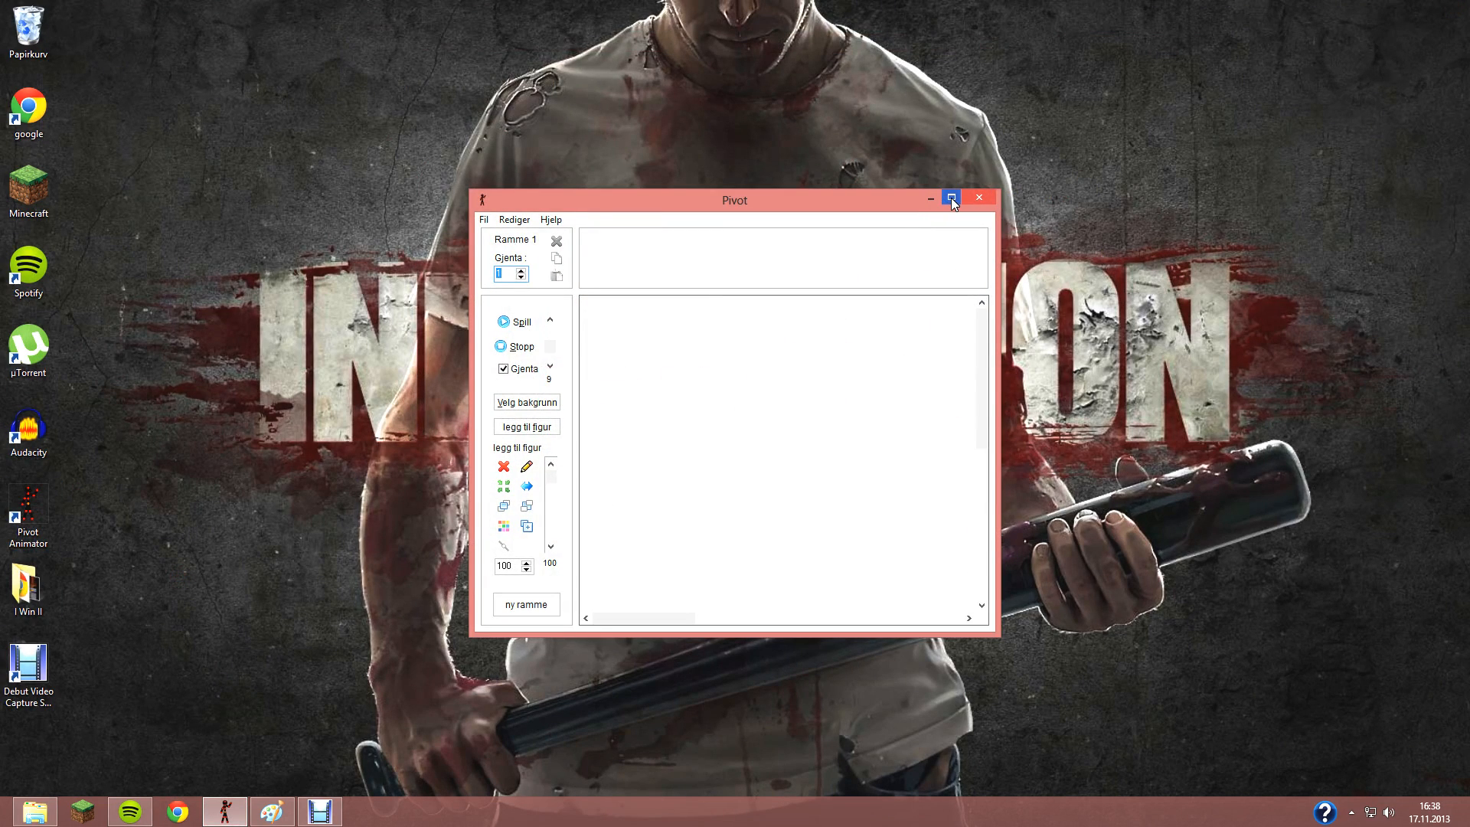
# - Maximize the Pivot Animator window showing the stick figure, then switch back to Chrome
pyautogui.click(949, 198)
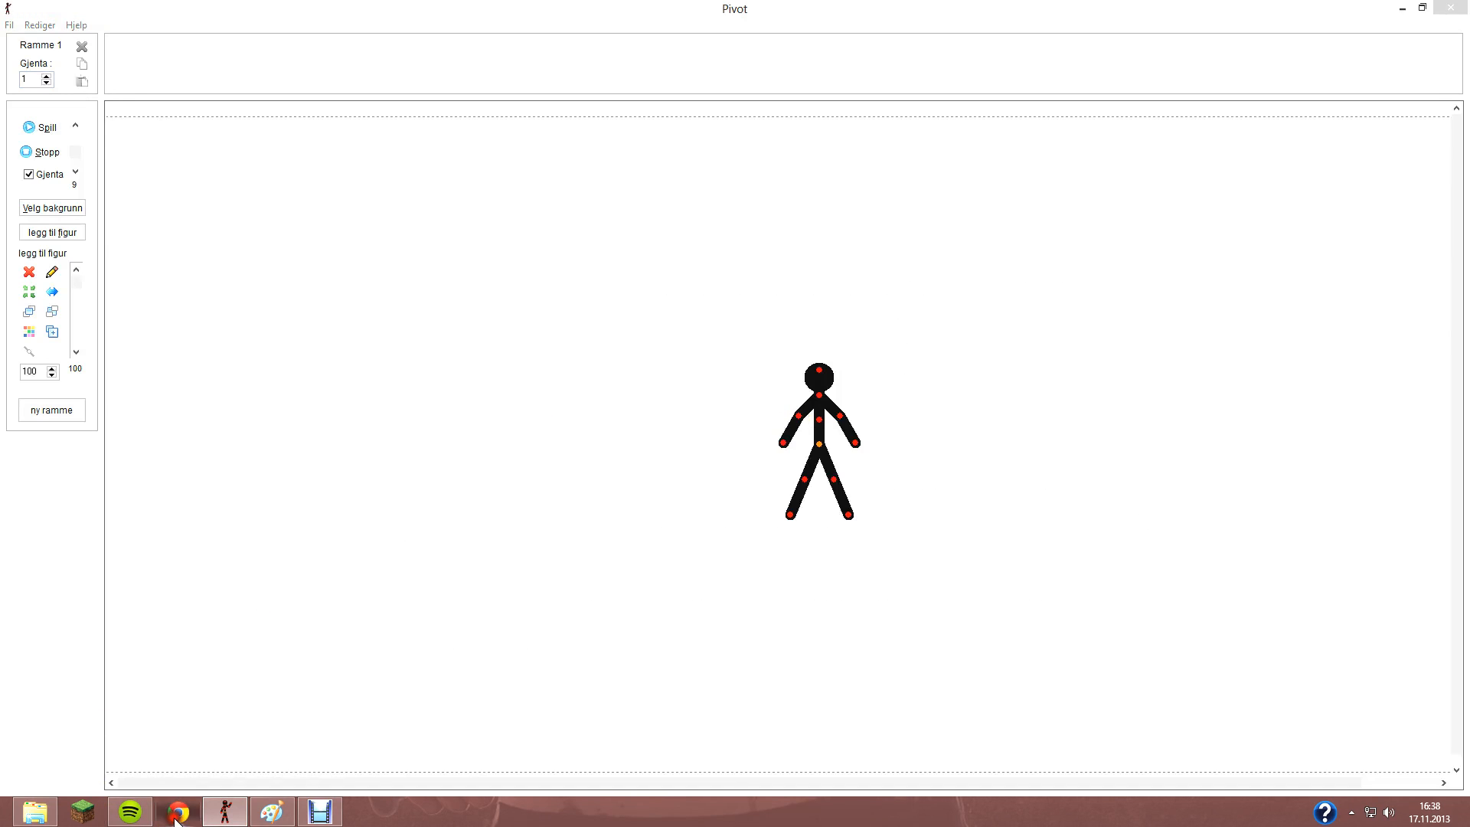
pyautogui.click(177, 810)
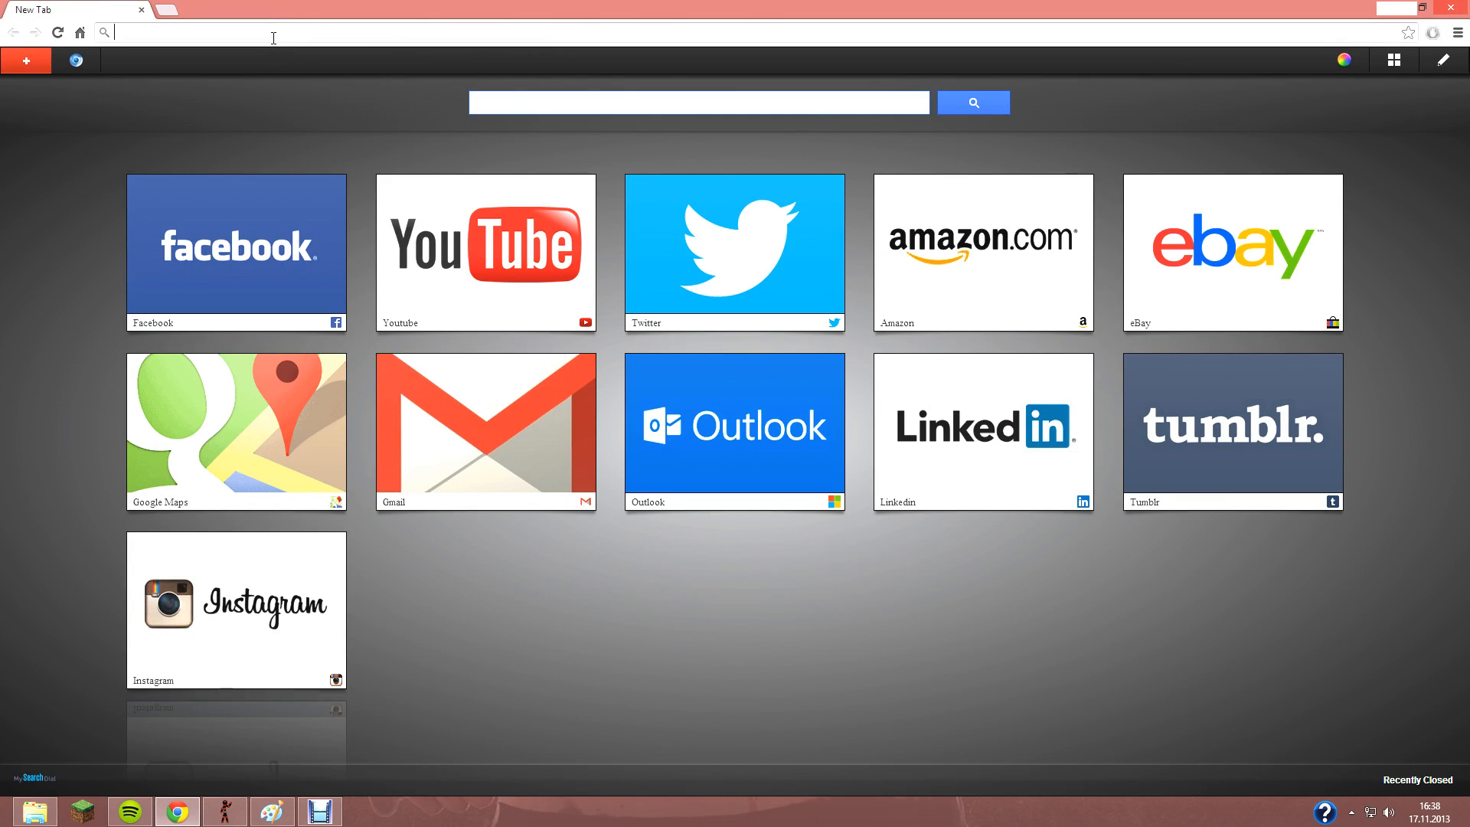
# - Go to droidz.org and open its Stks page of downloadable stick figures
pyautogui.write('droidz.org/stickmain/')
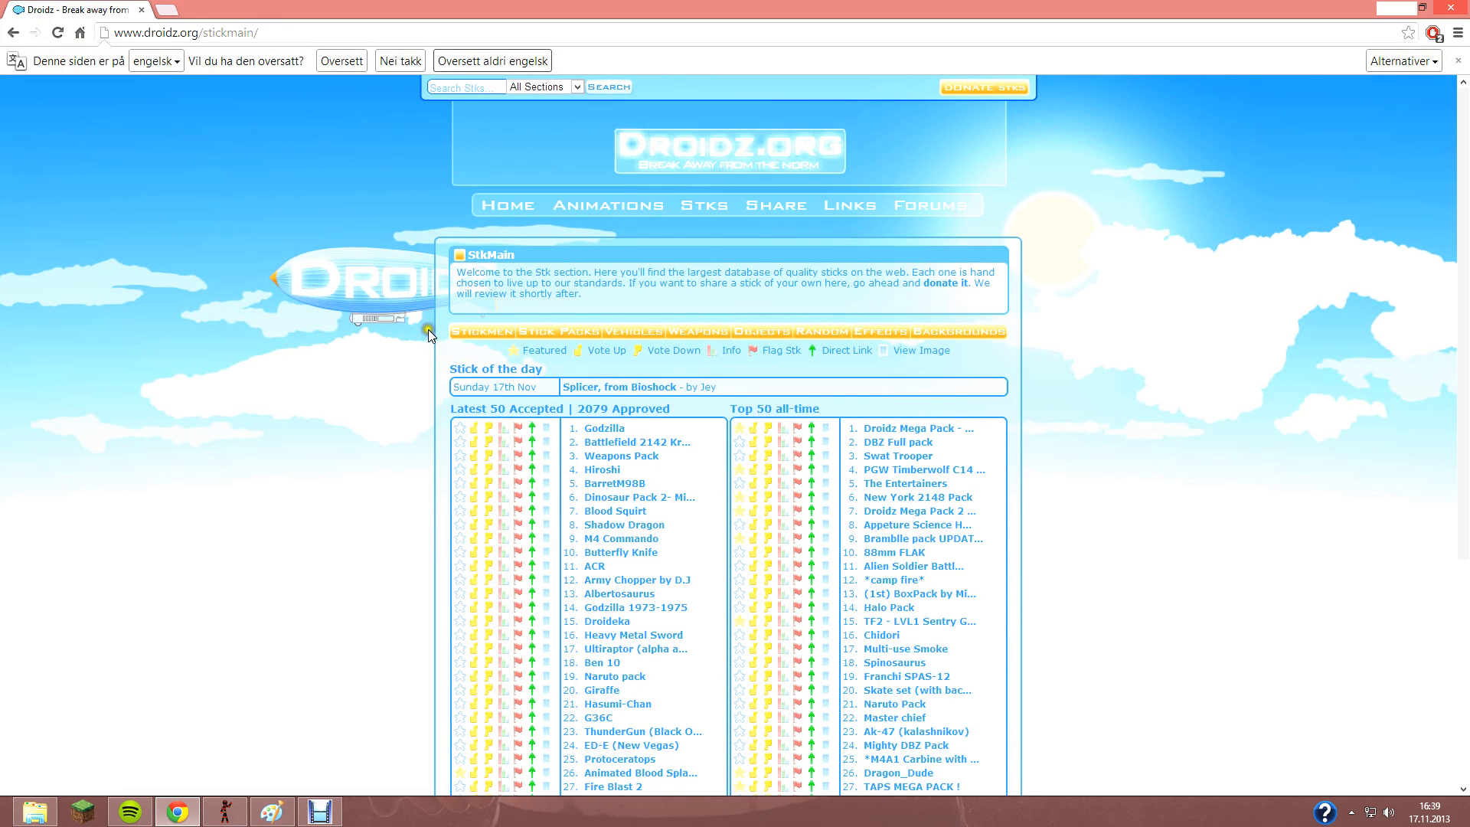
pyautogui.click(558, 331)
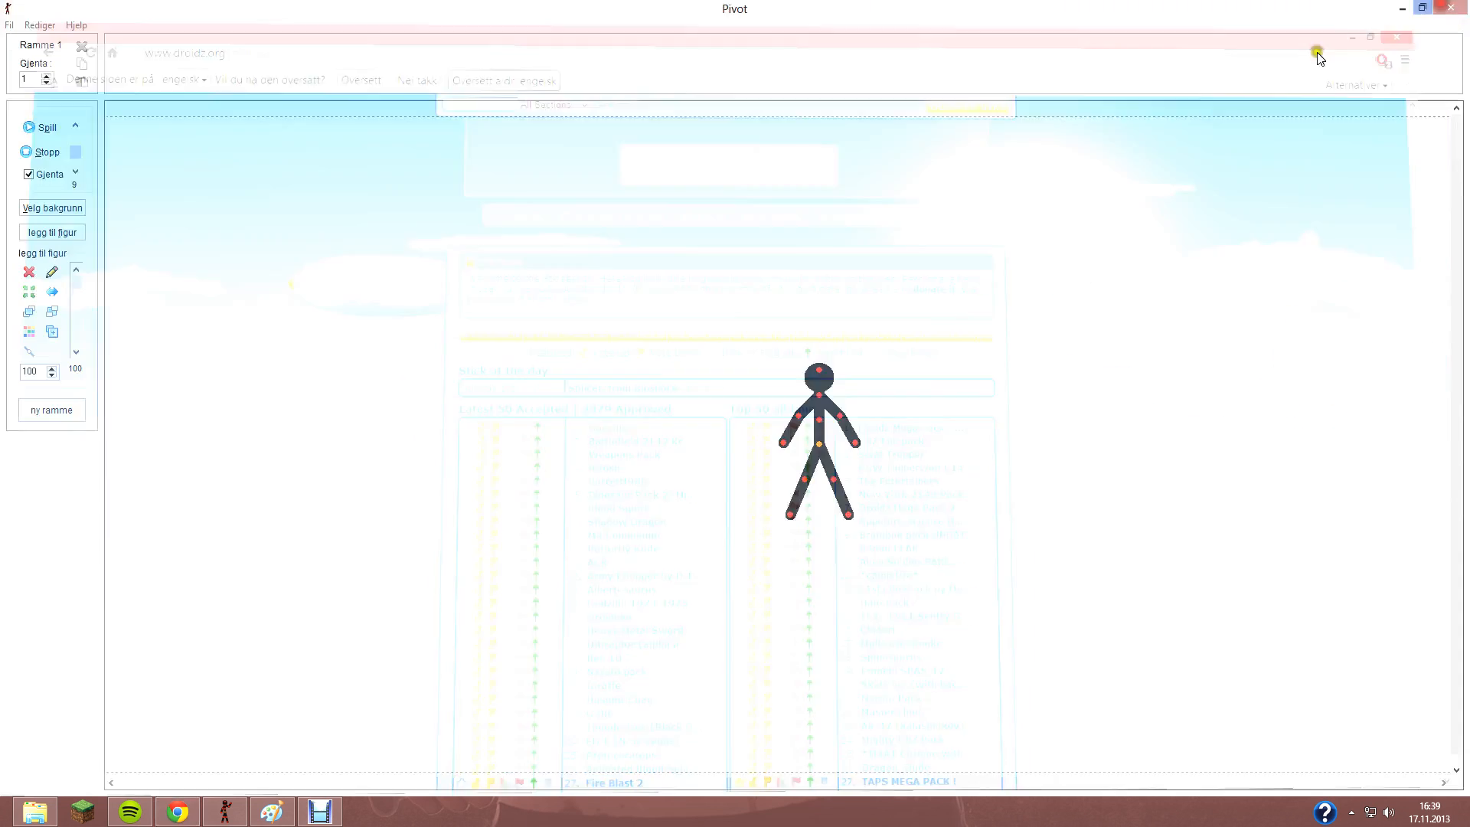
# - Pose the arm into a 17-frame wave, play it faster, stop, and choose Fil > Ny
pyautogui.click(1396, 37)
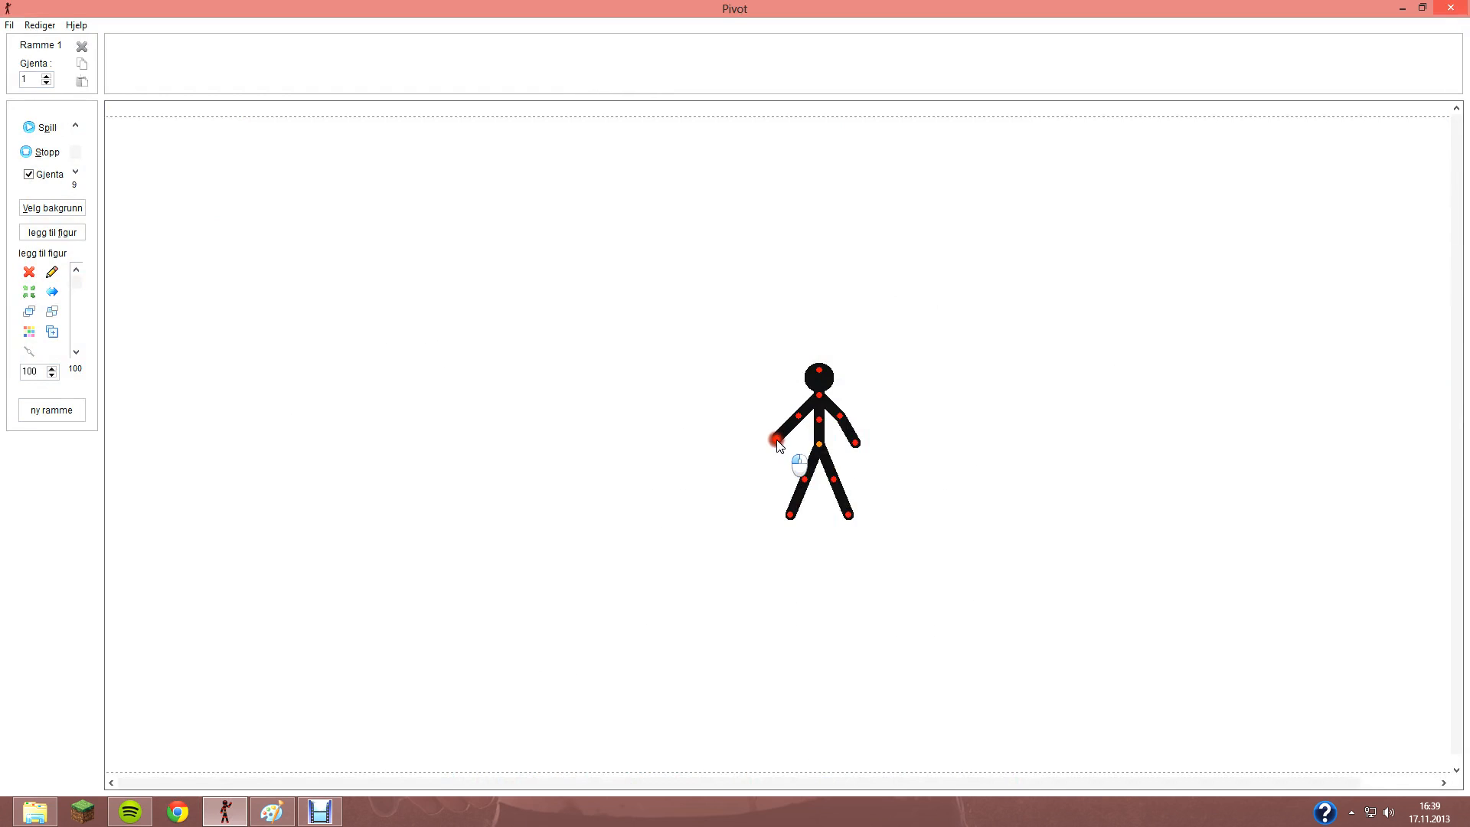
pyautogui.click(52, 411)
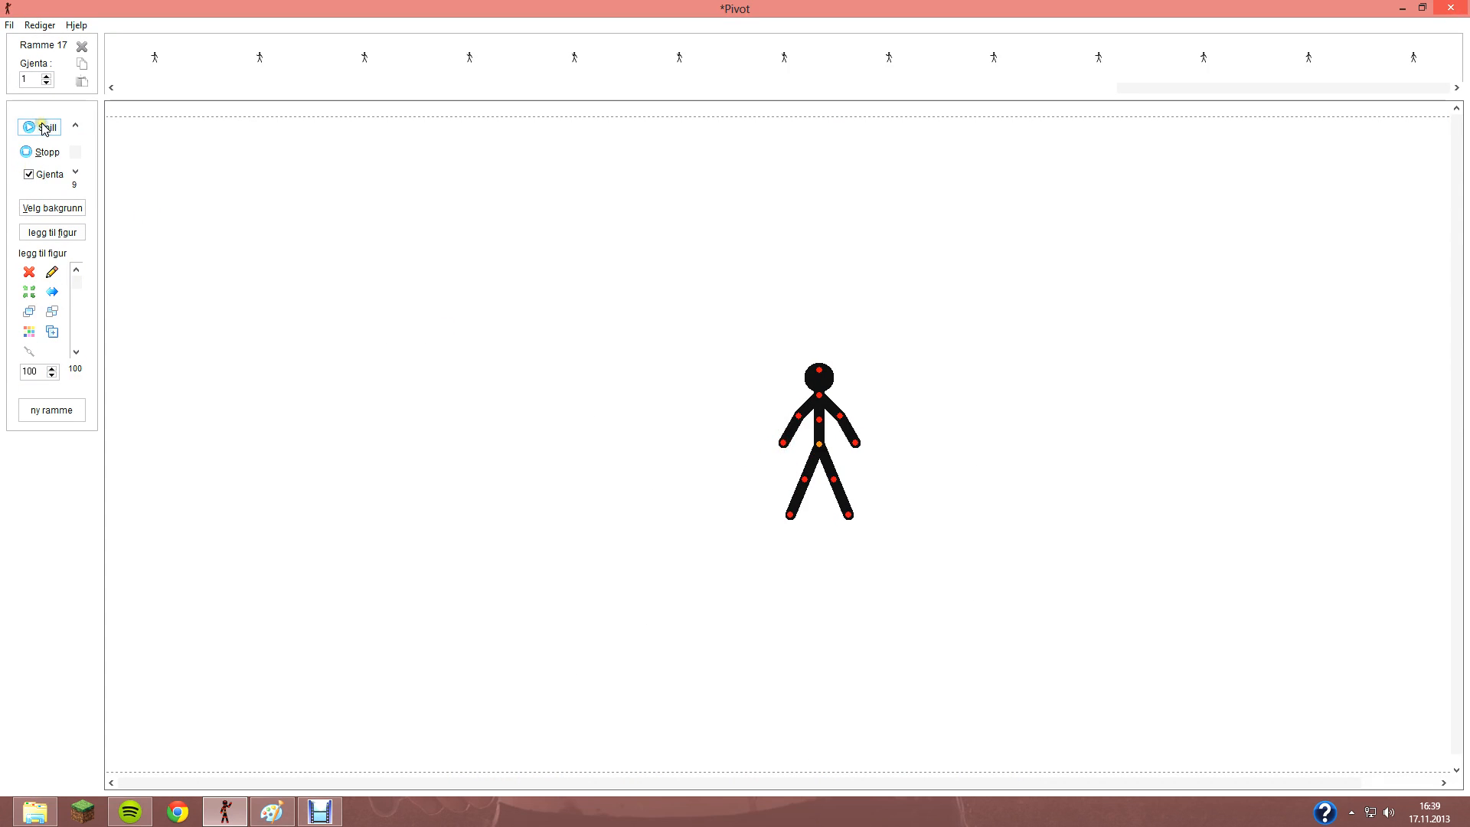
pyautogui.click(42, 128)
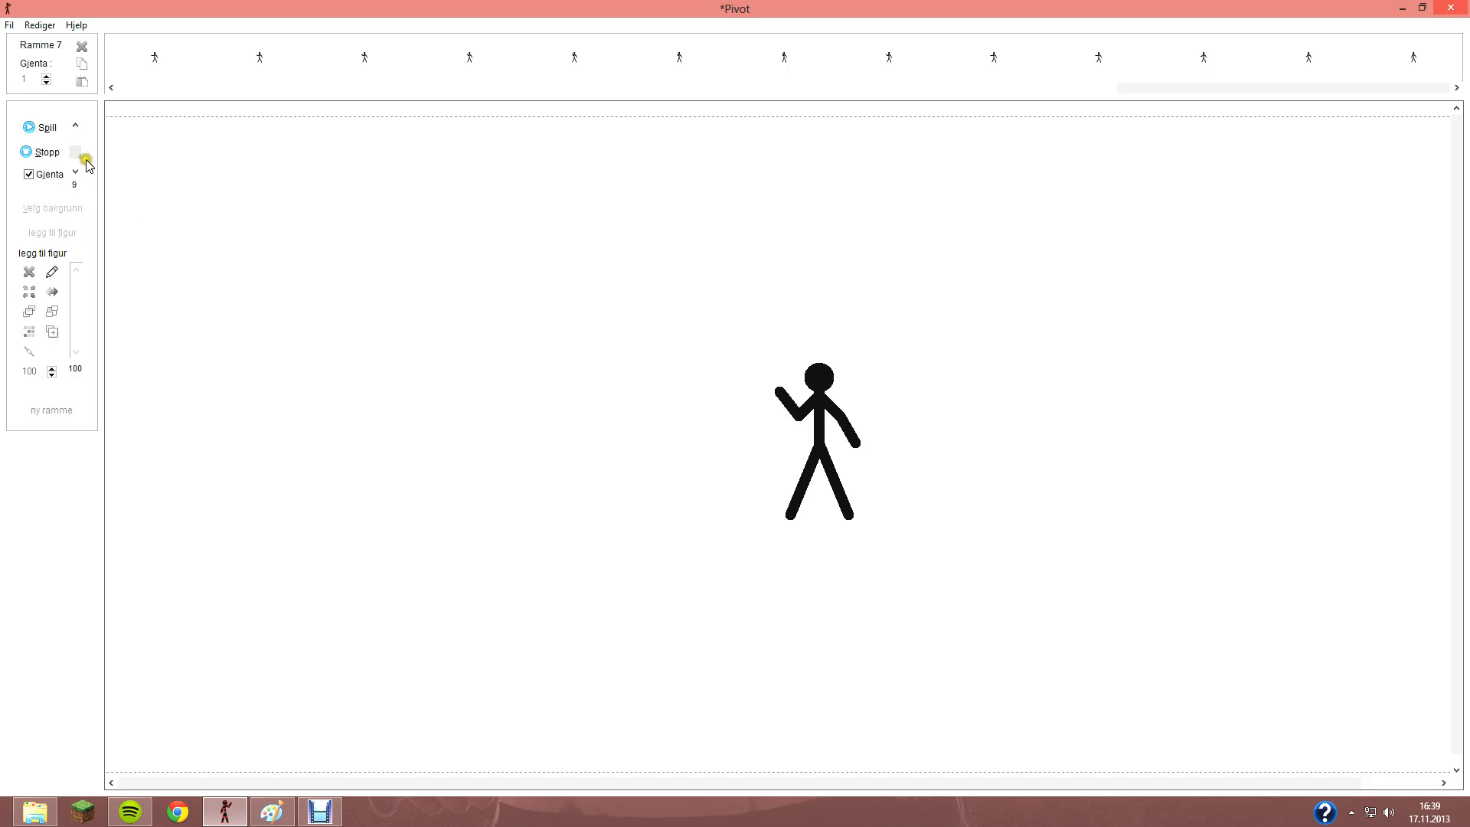
pyautogui.click(45, 127)
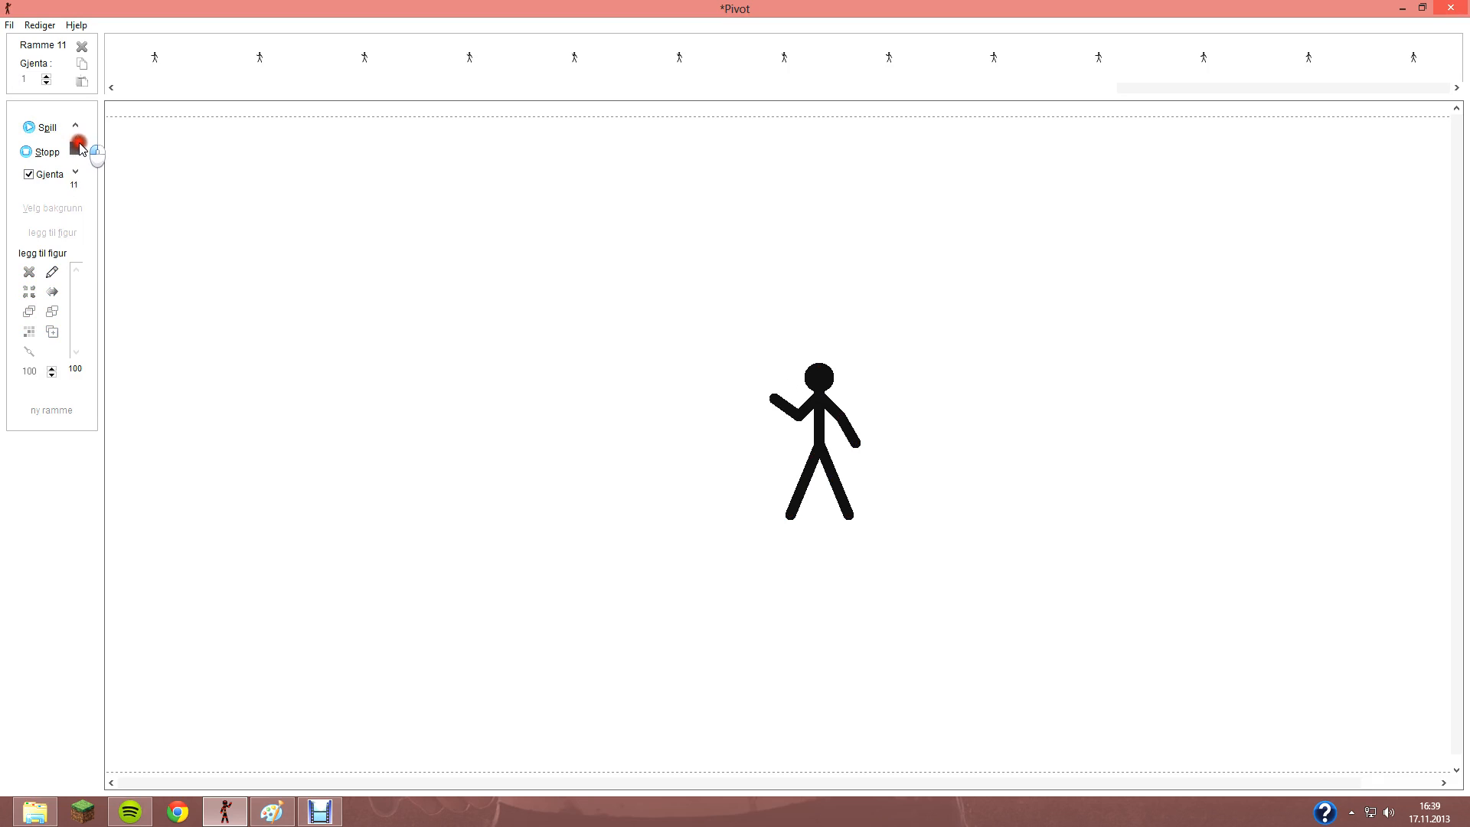
pyautogui.click(40, 152)
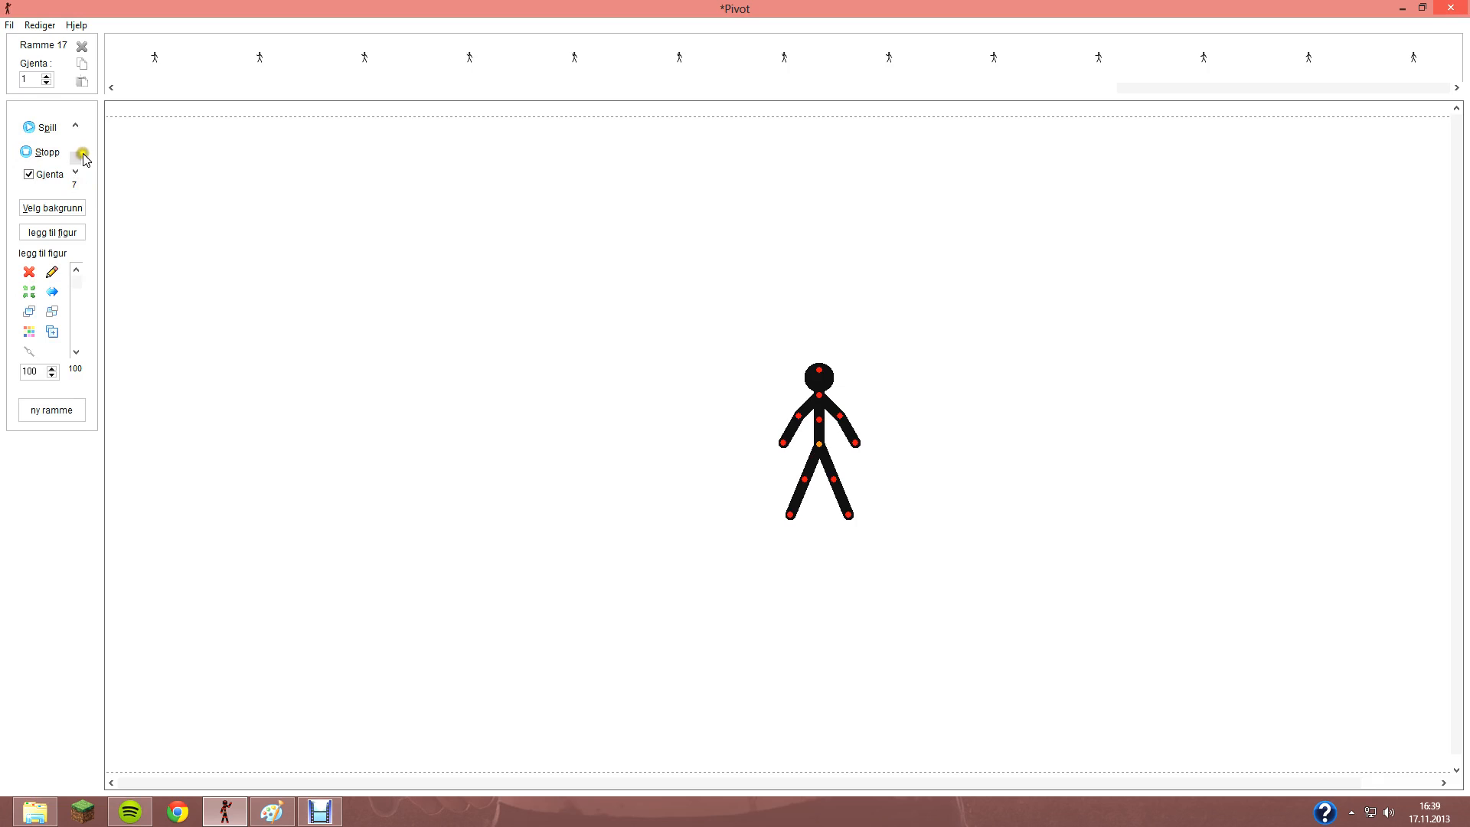
pyautogui.click(9, 24)
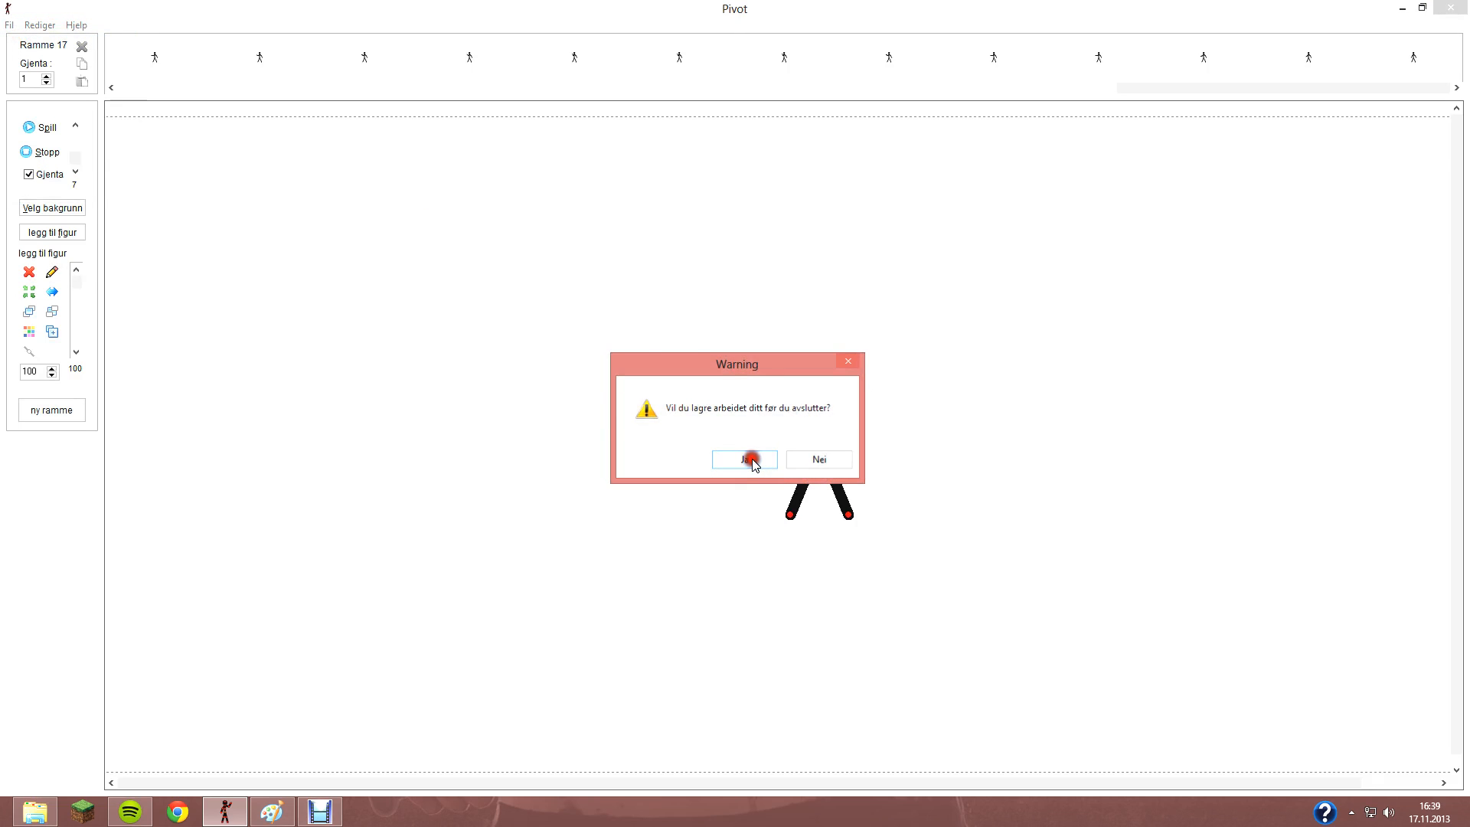
# - Discard the old animation for a fresh one and choose Fil > Last Opp Sprite Bilde
pyautogui.click(743, 458)
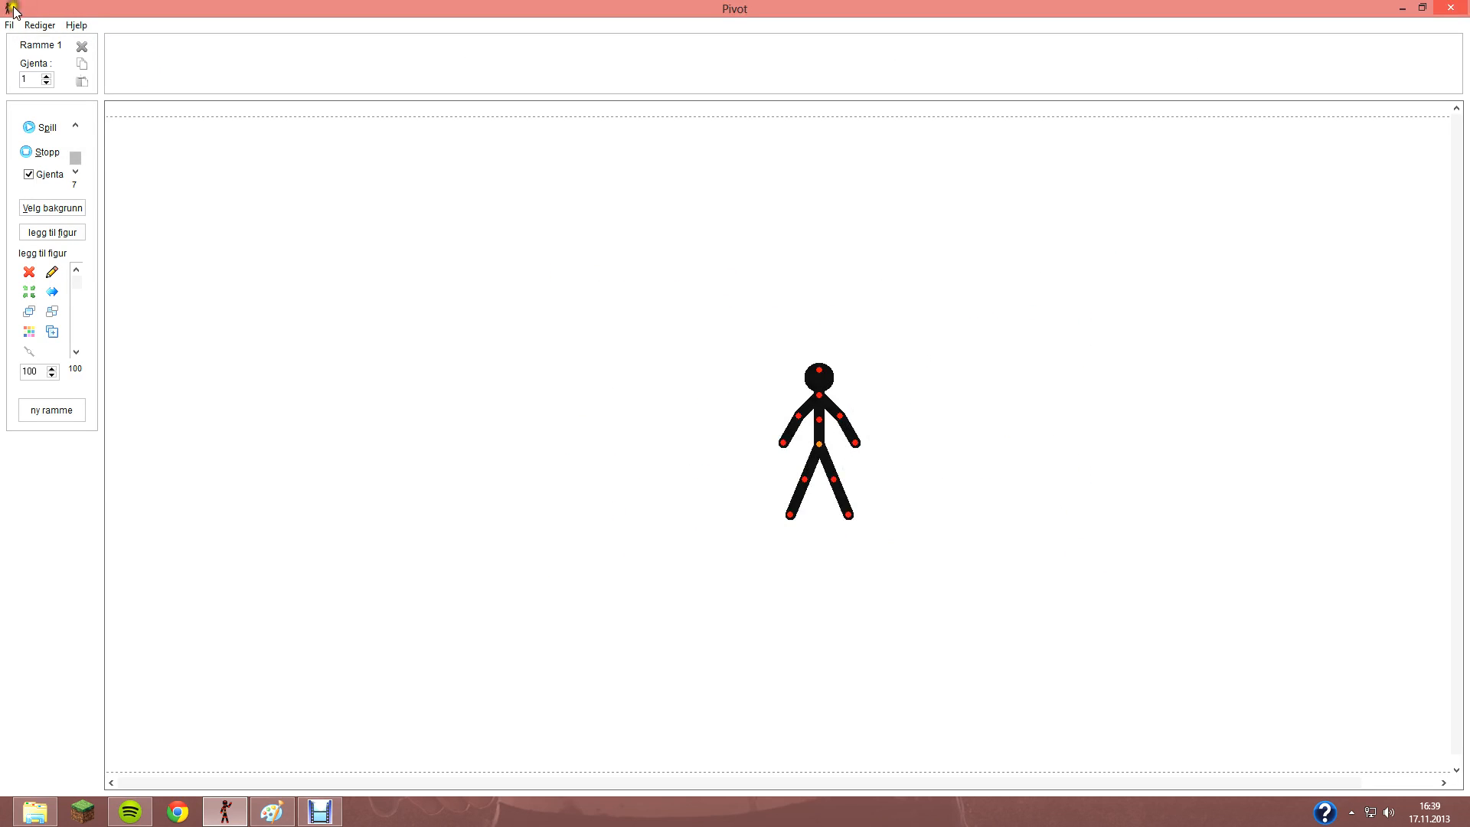
pyautogui.click(11, 26)
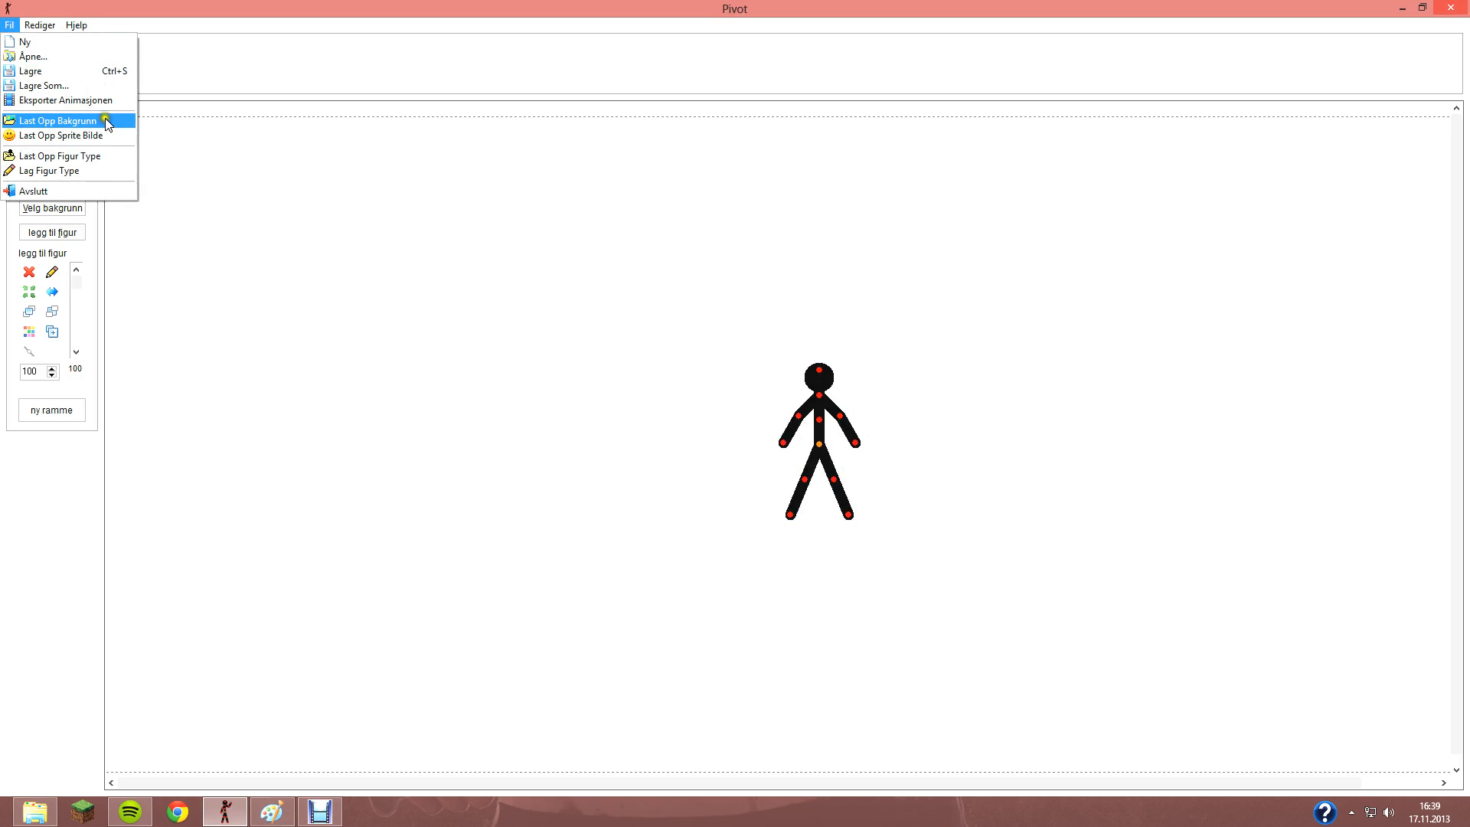
pyautogui.moveTo(62, 134)
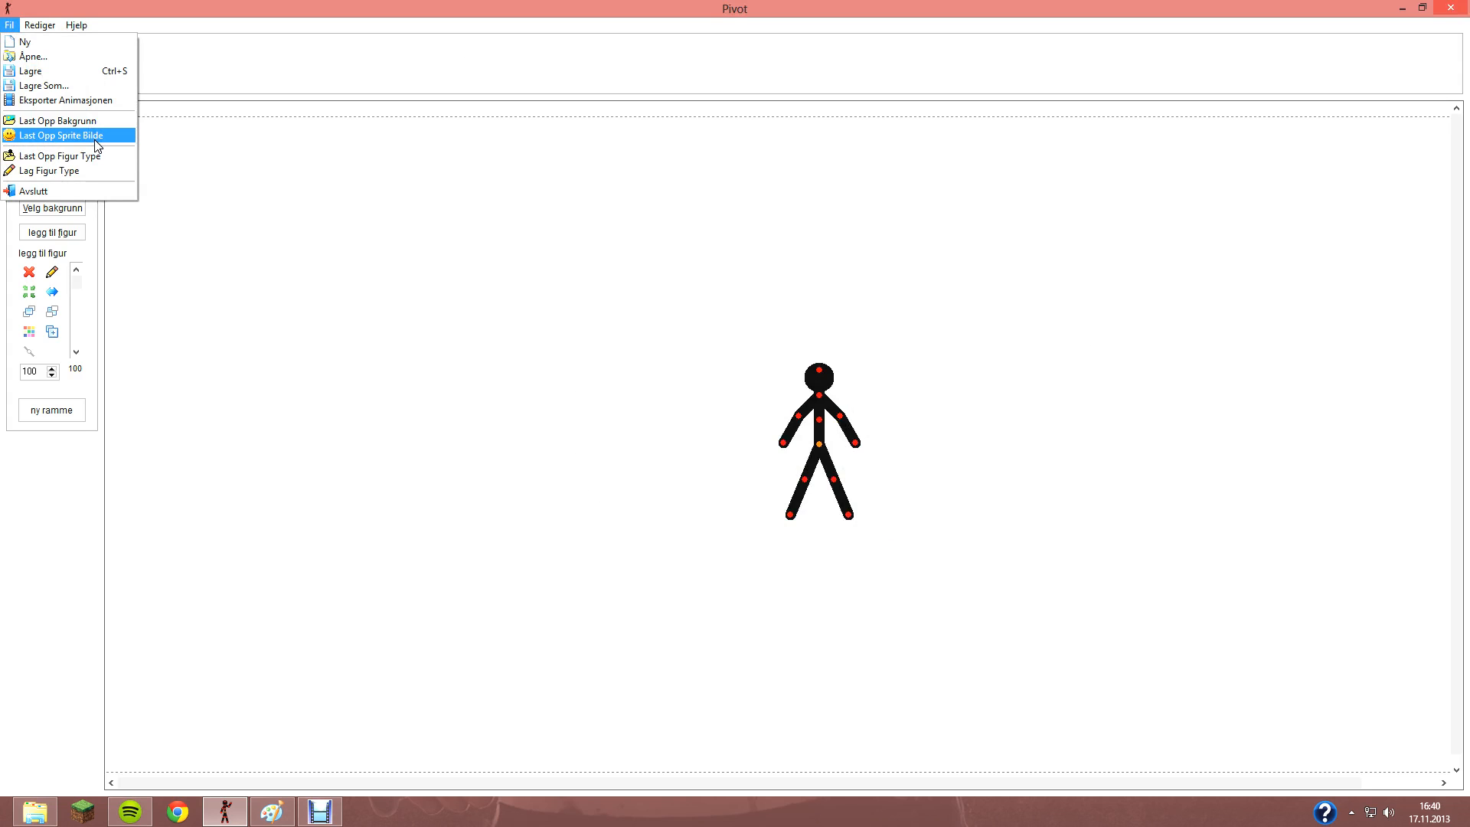
pyautogui.click(61, 135)
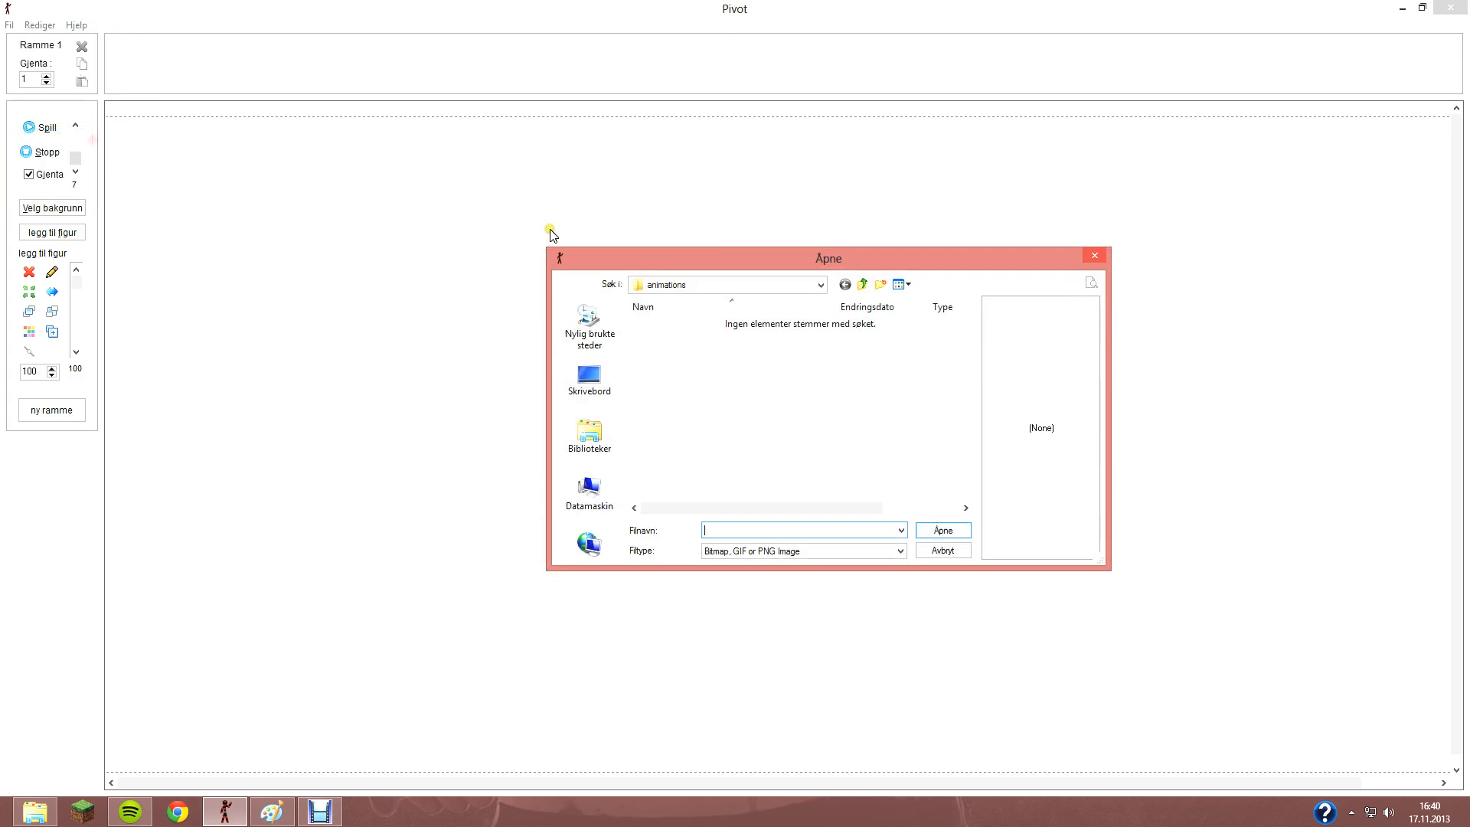
# - Load the pistol-in-hand sprite from stick figures > fps stuff into the first frame
pyautogui.click(862, 285)
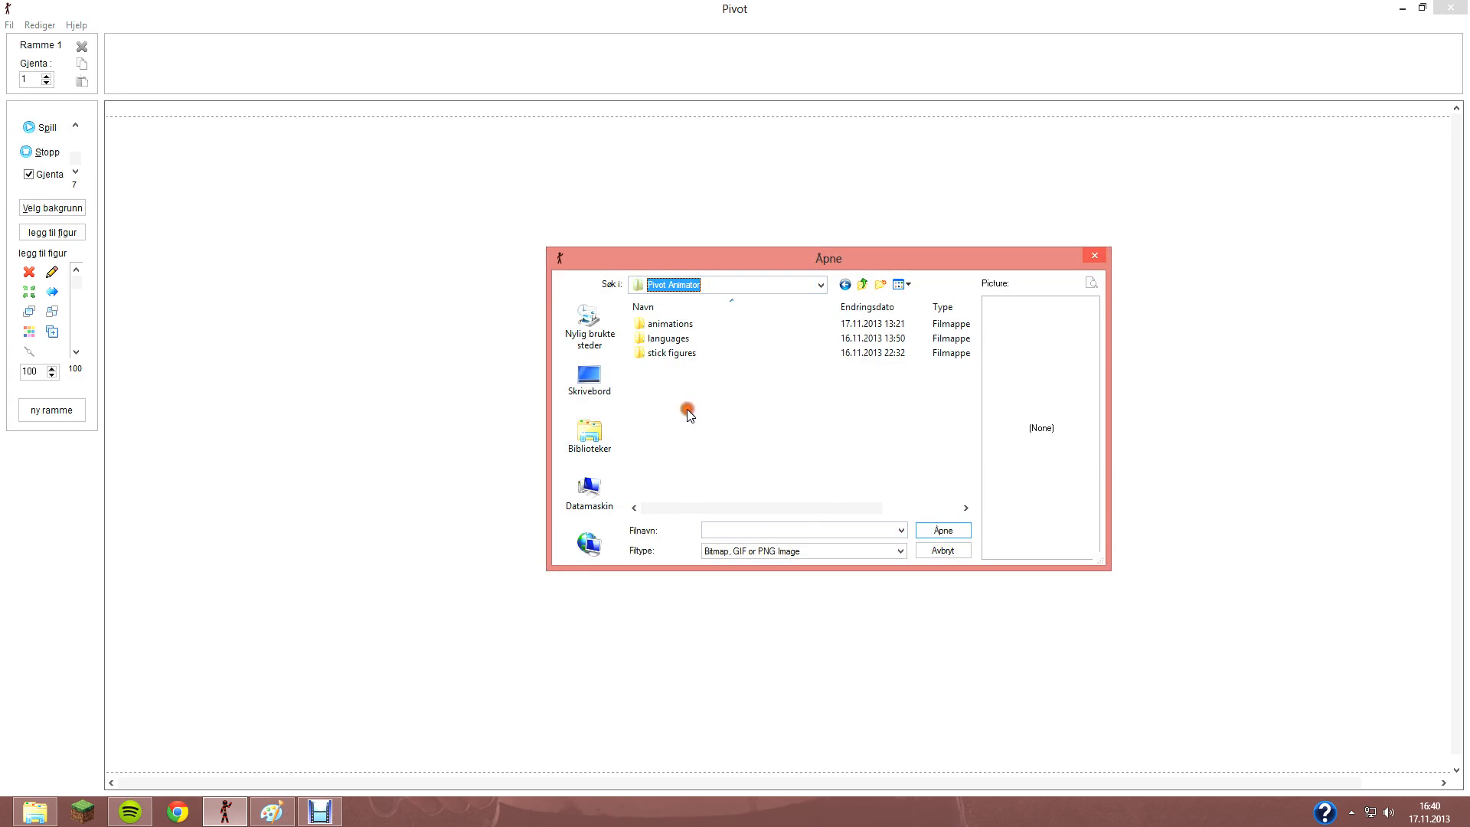
pyautogui.doubleClick(671, 353)
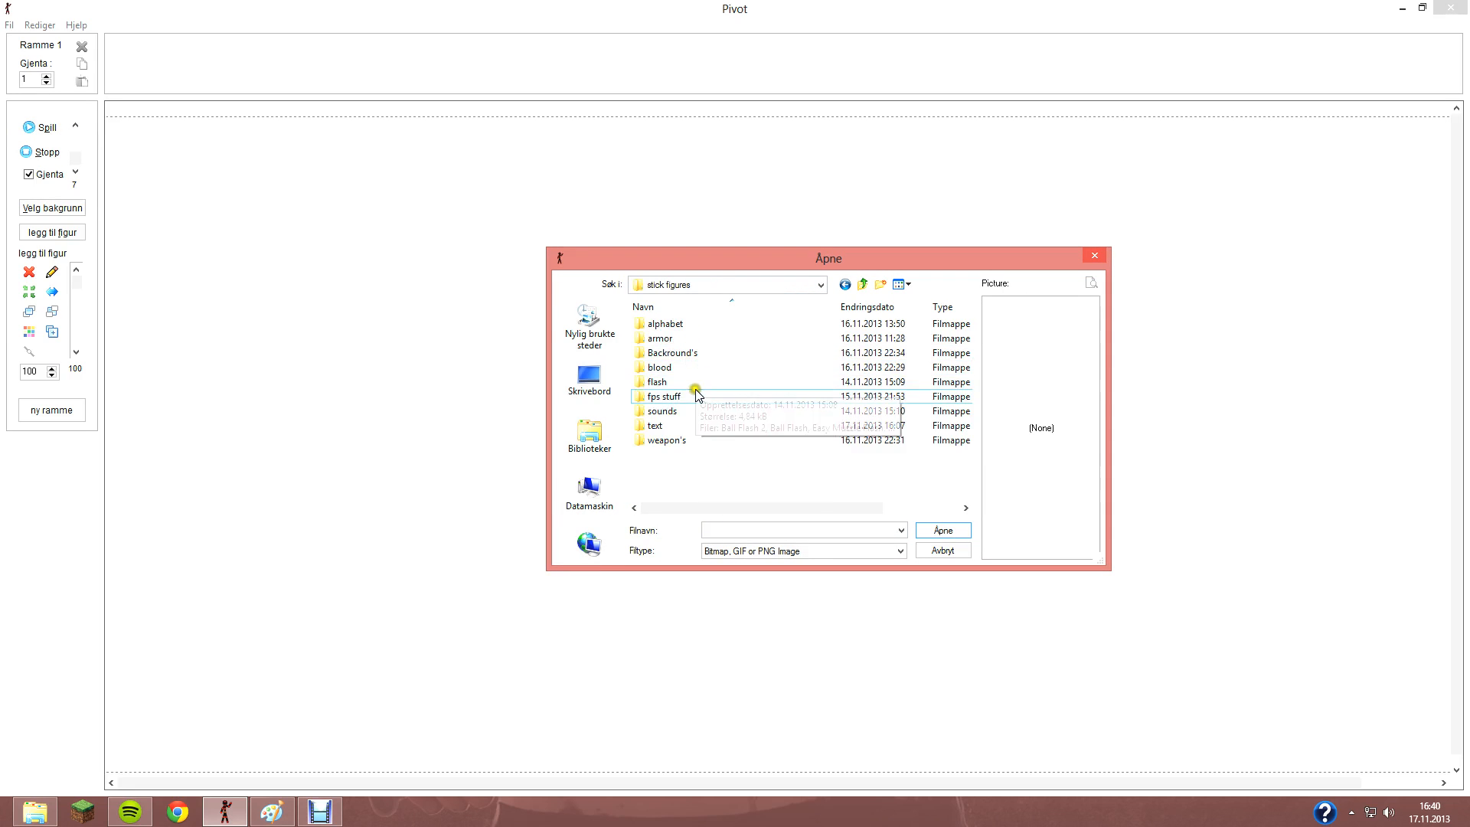
pyautogui.doubleClick(664, 395)
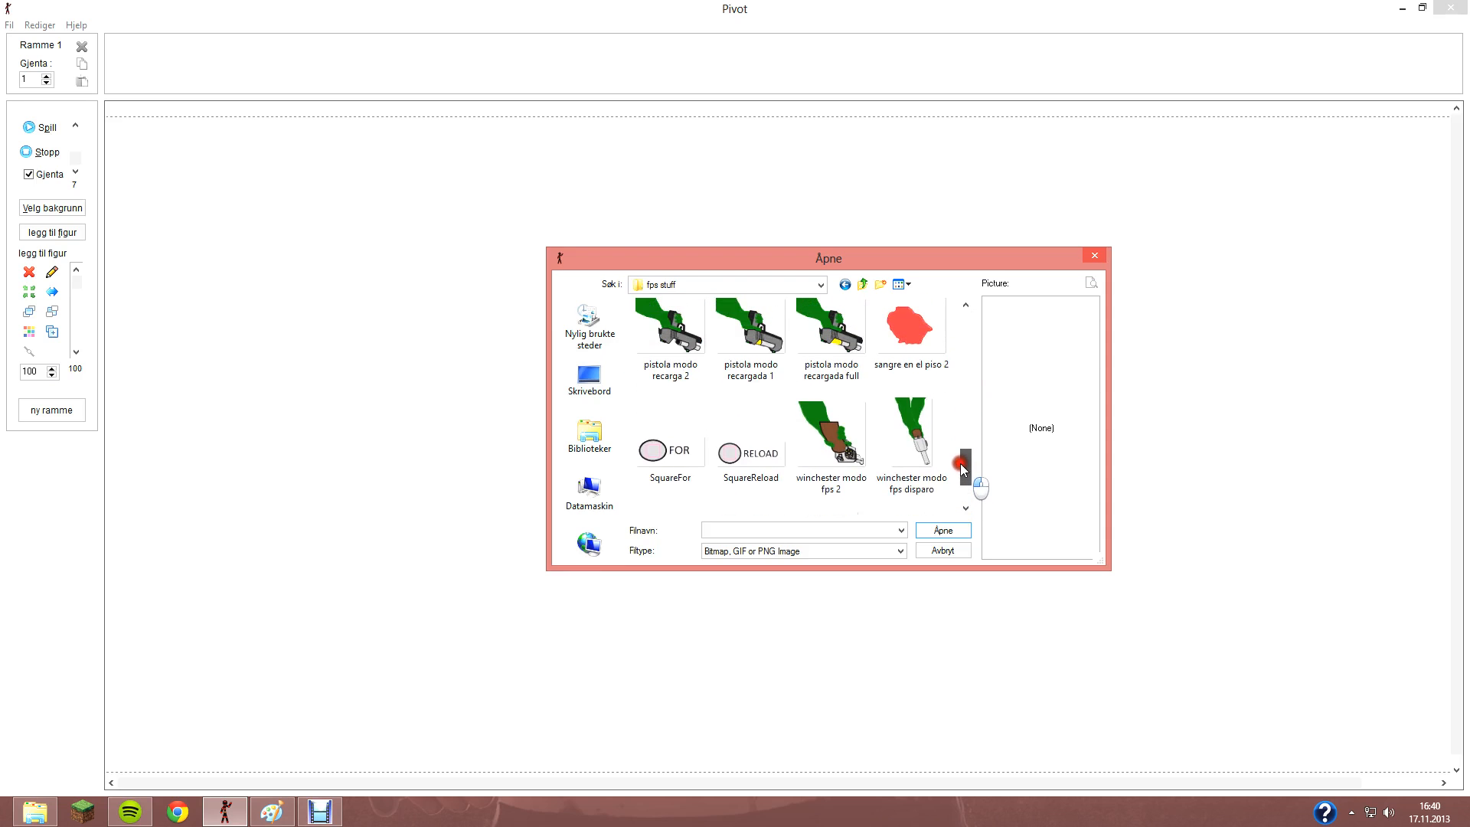
pyautogui.scroll(-3)
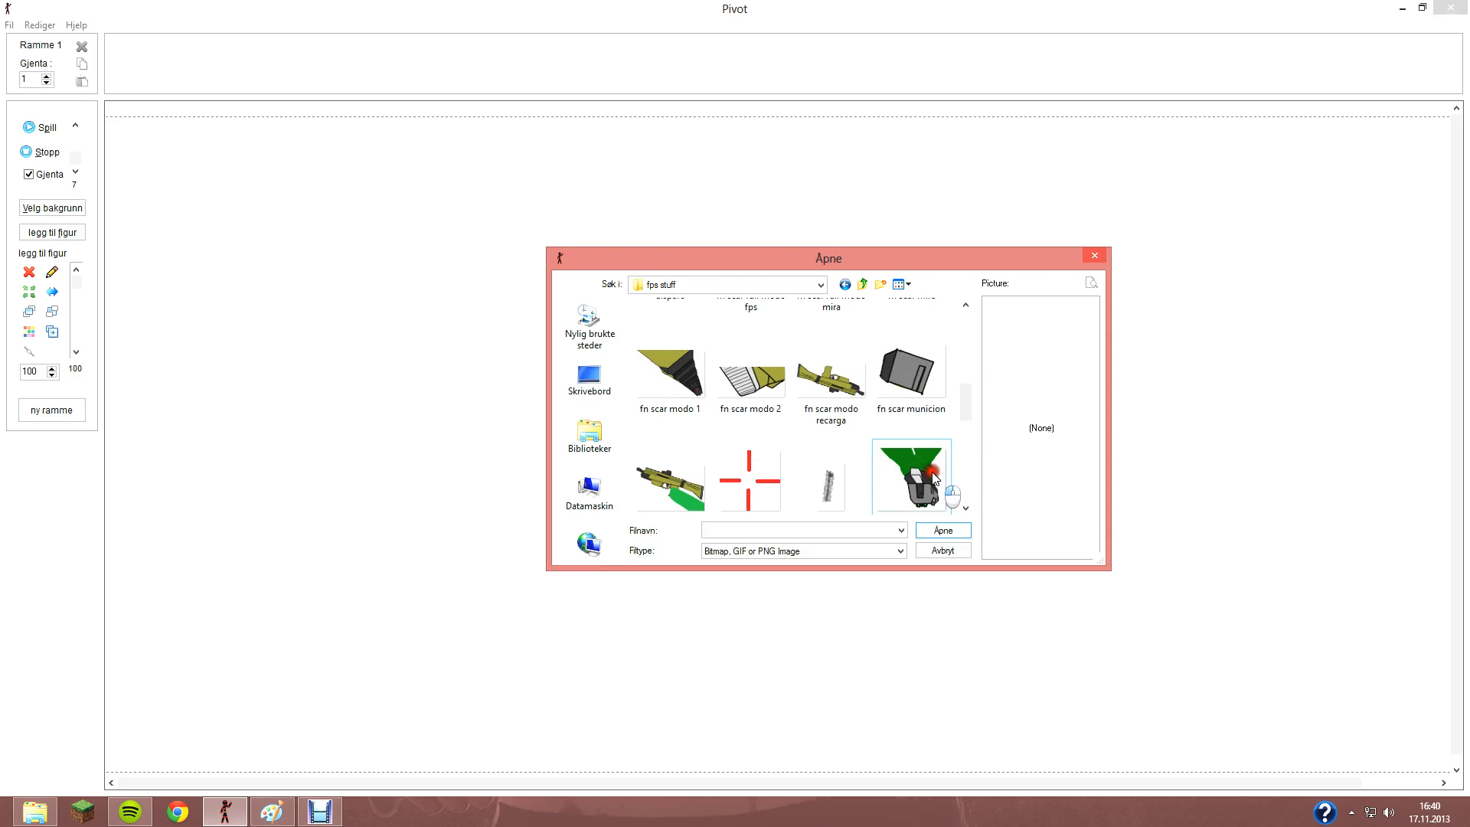
pyautogui.click(942, 530)
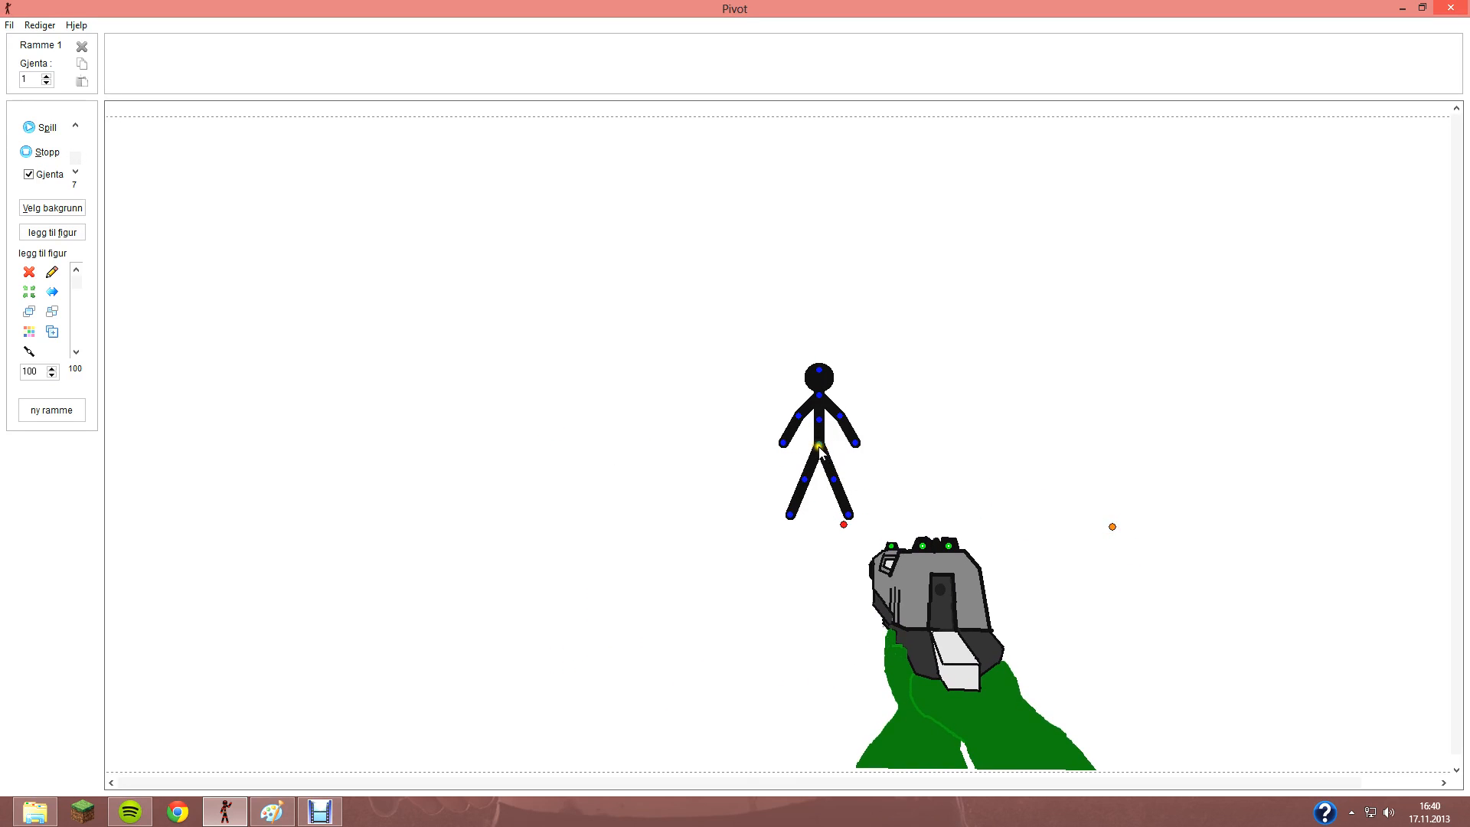
# - Shrink the stick figure beside the pistol and add frames sliding the pistol hand to centre
pyautogui.moveTo(821, 444); pyautogui.dragTo(786, 579)
pyautogui.write('50')
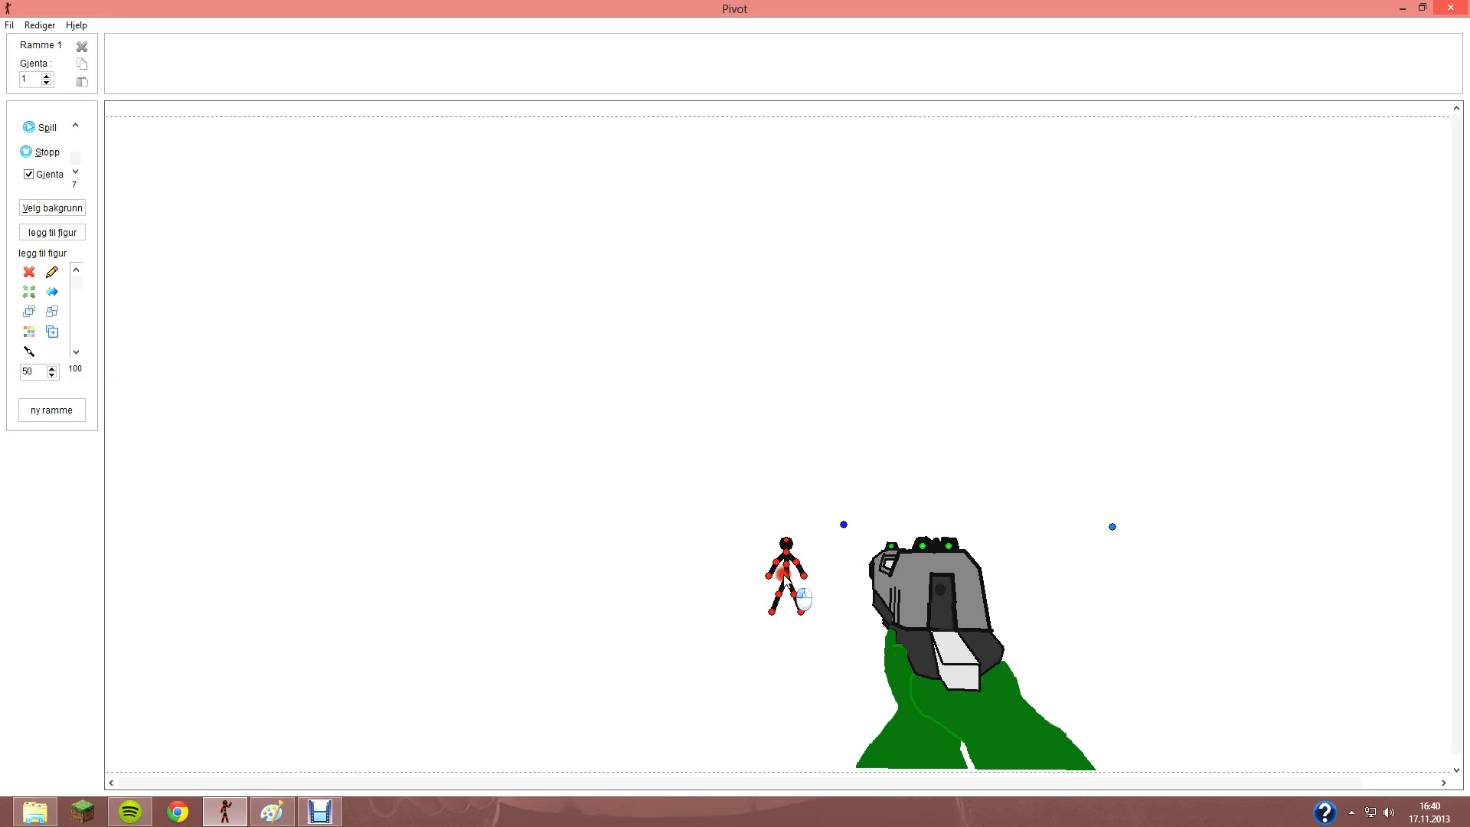
pyautogui.click(51, 410)
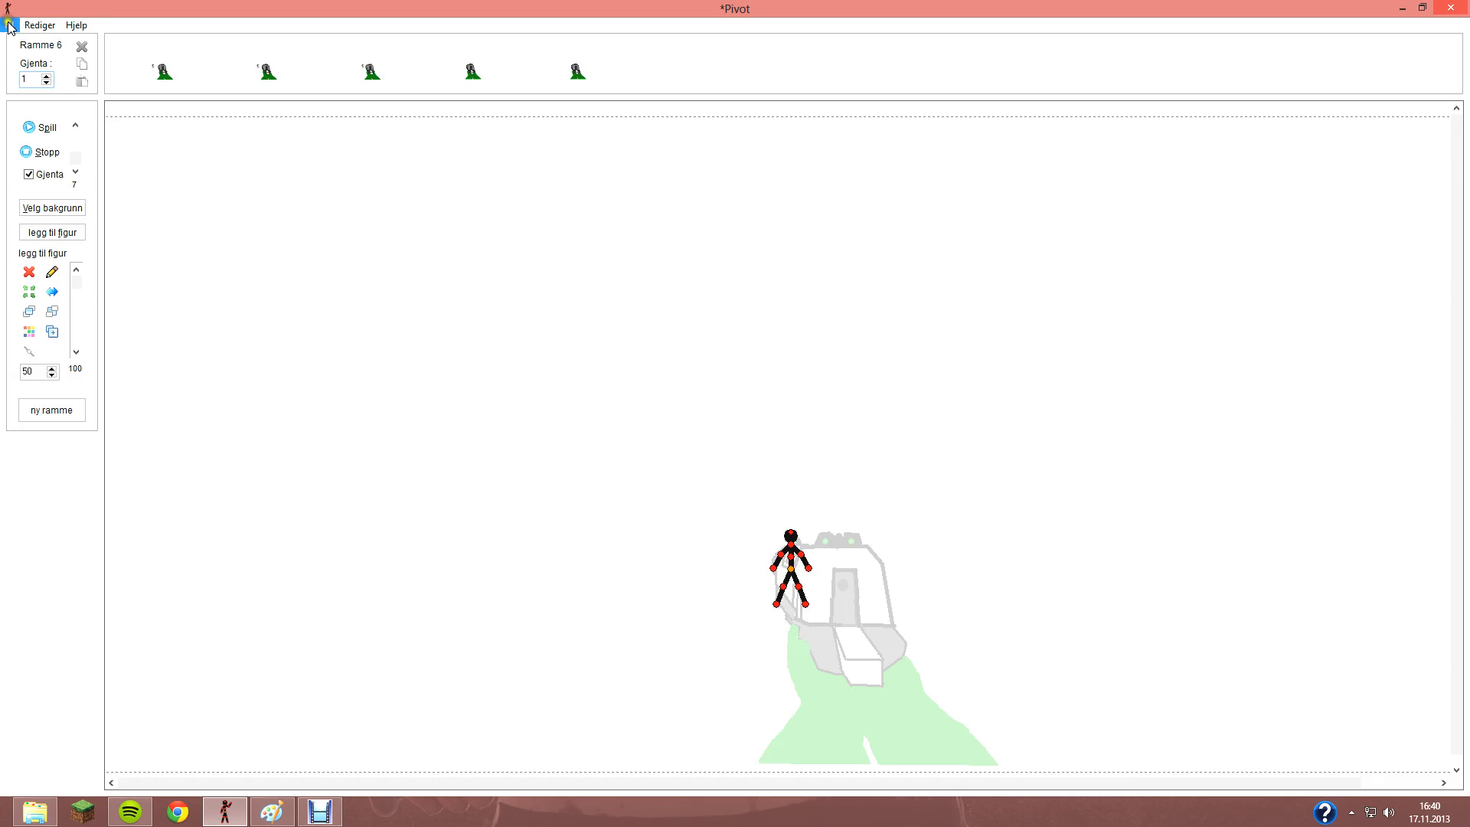
pyautogui.click(11, 26)
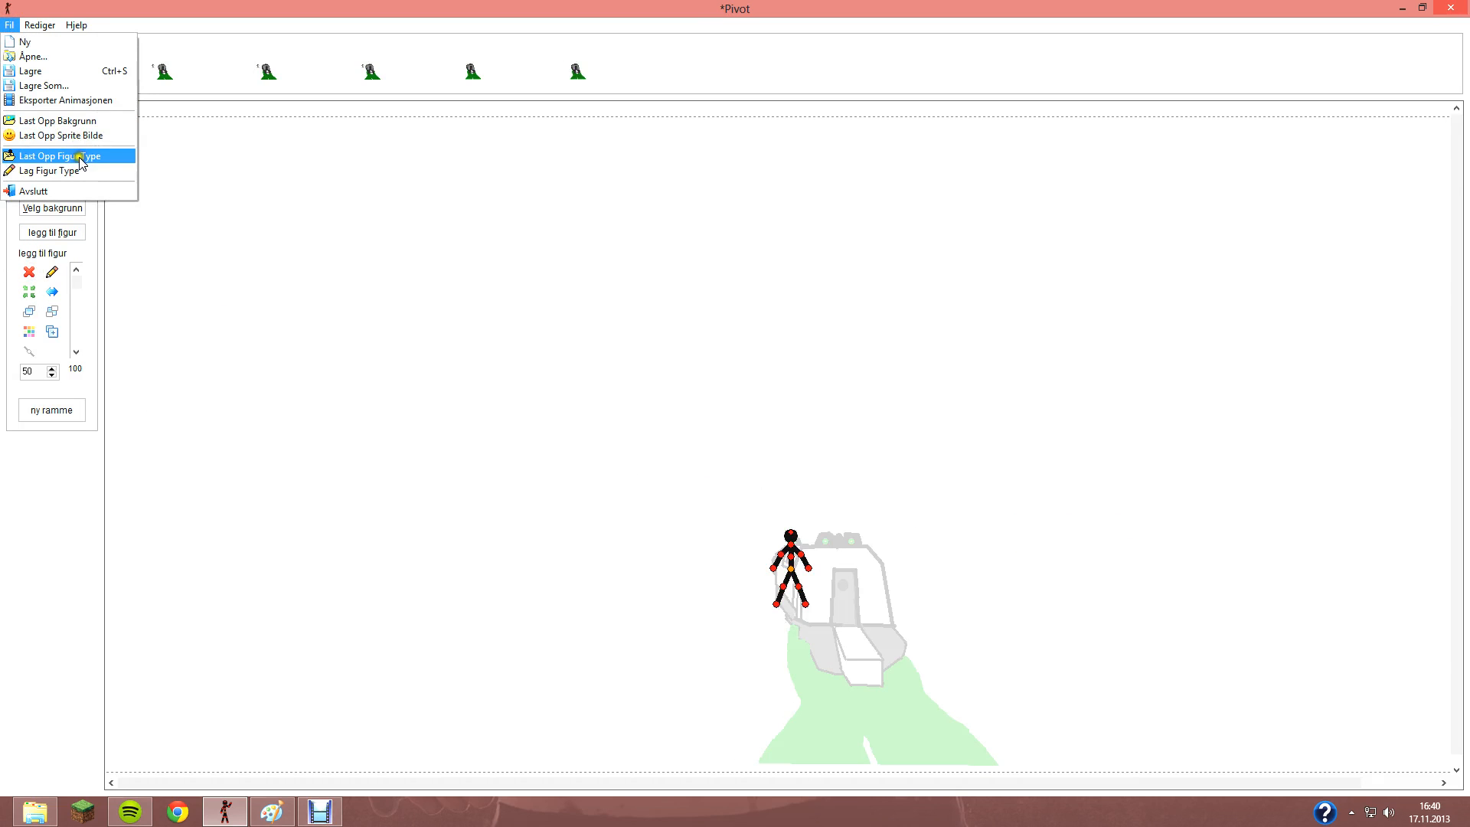
# - Load the 'pistola modo mira' sprite and add a seventh frame with the pistol aimed ahead
pyautogui.click(58, 156)
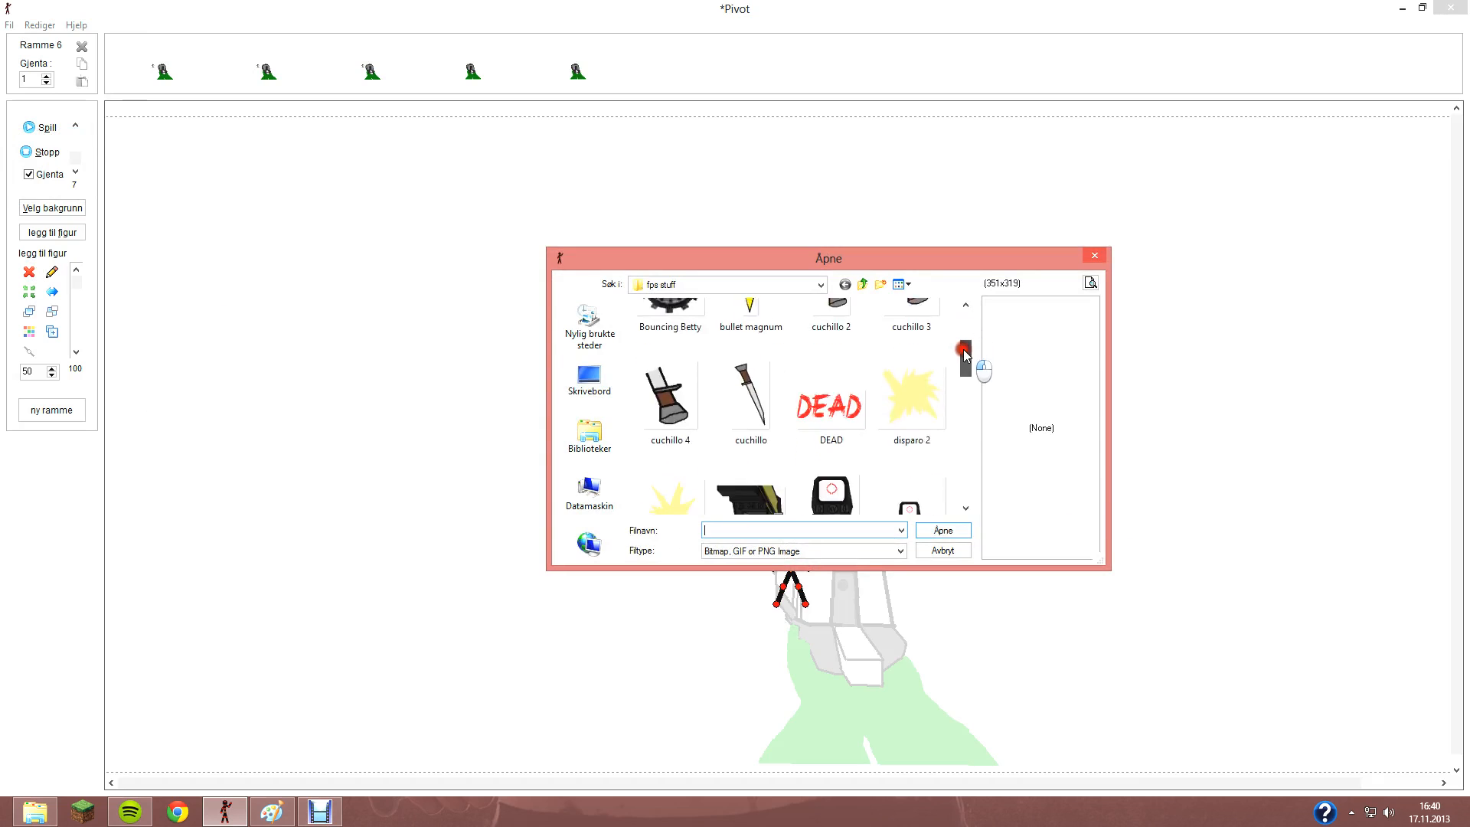
pyautogui.scroll(-3)
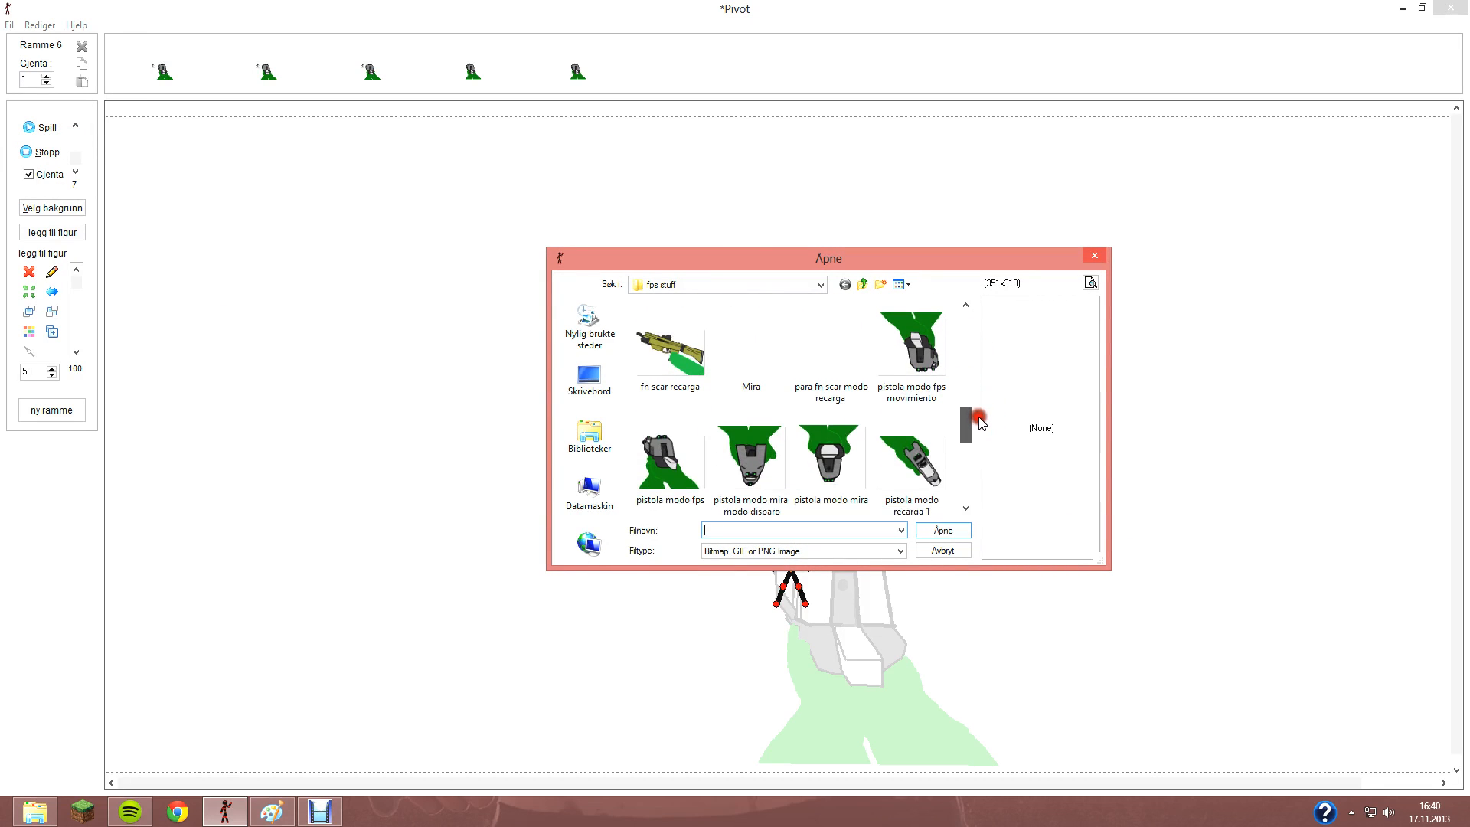
pyautogui.click(829, 453)
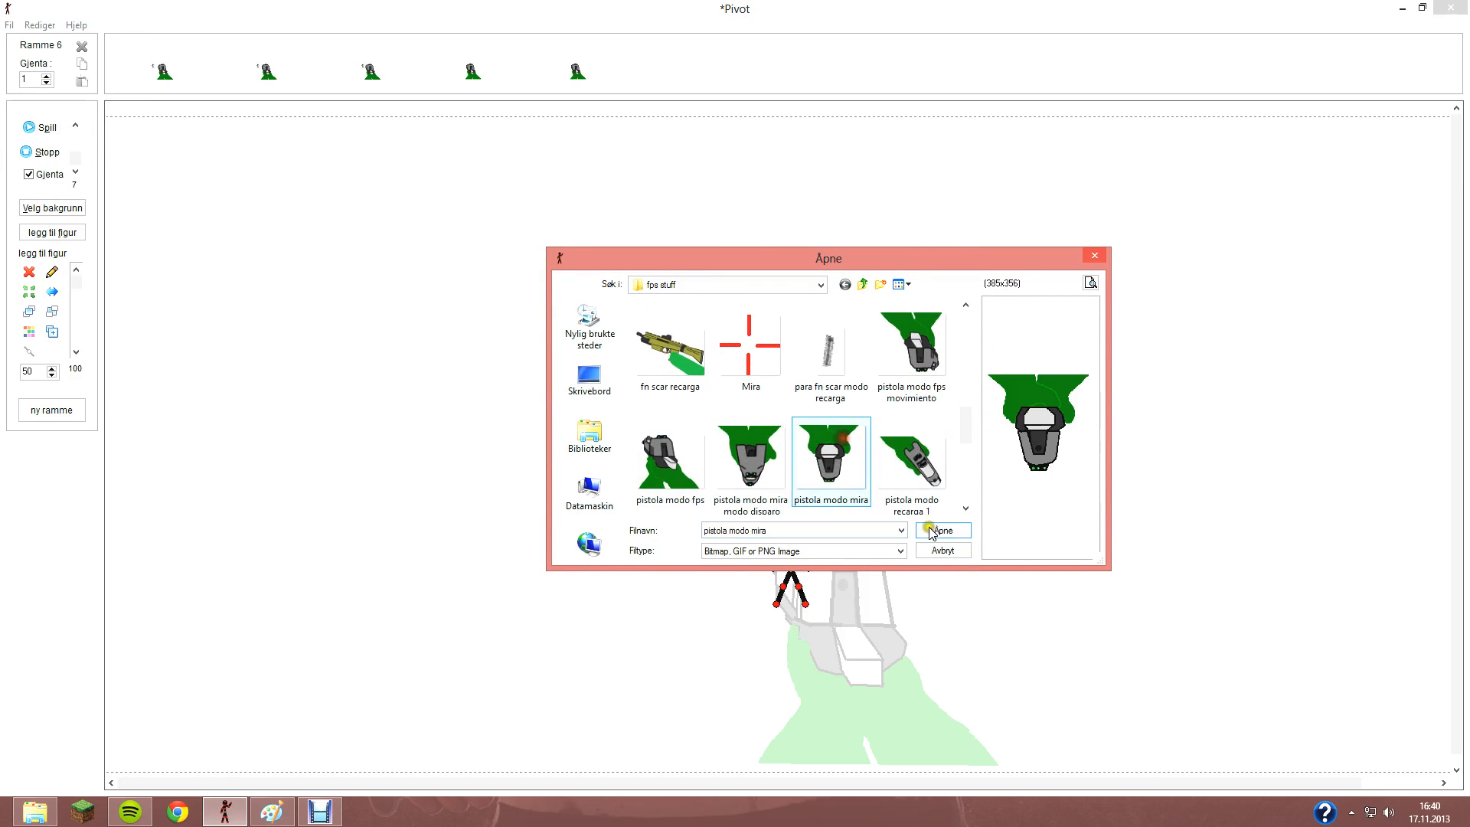
pyautogui.click(942, 530)
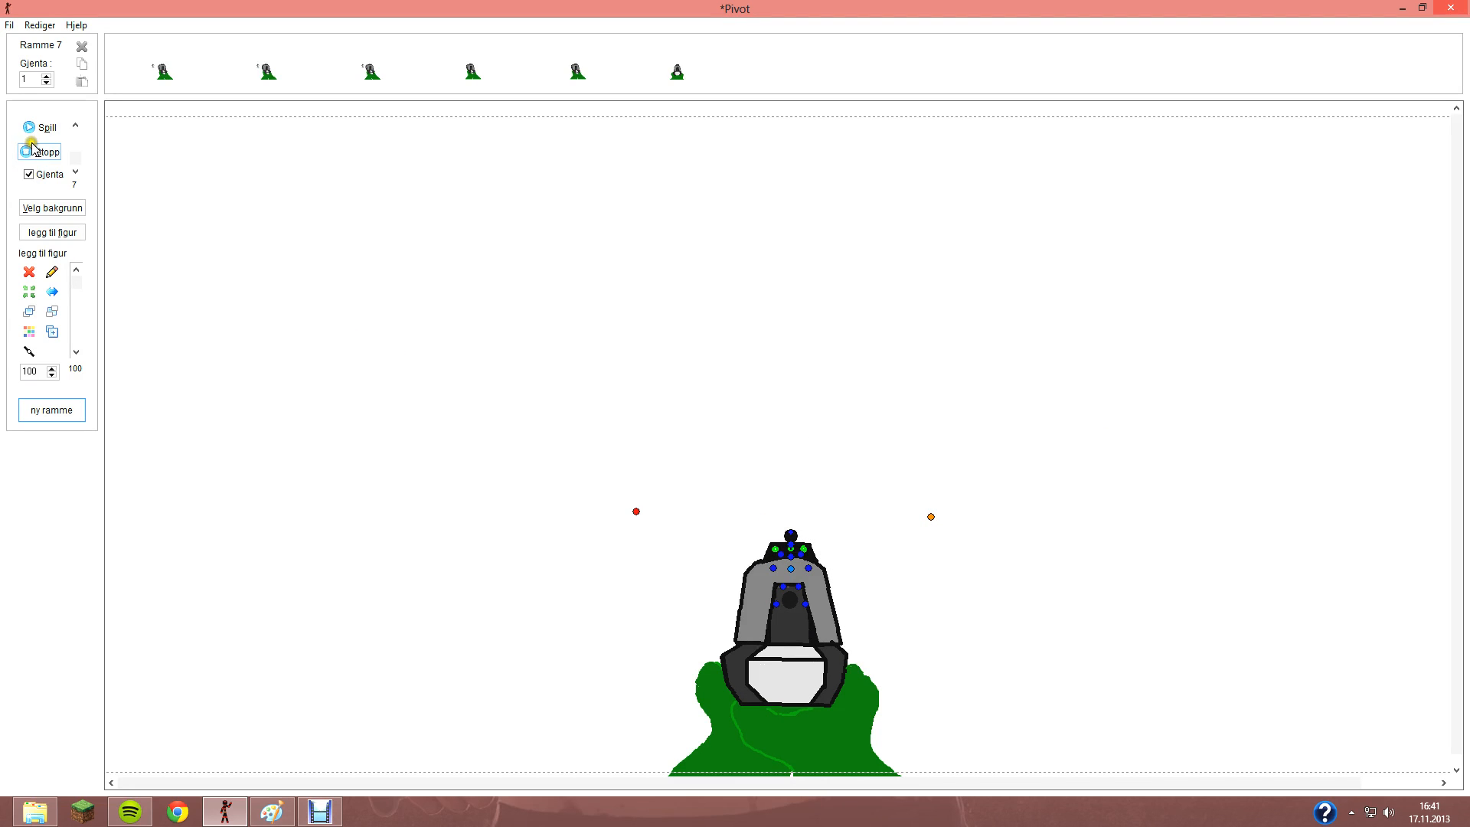
pyautogui.click(9, 25)
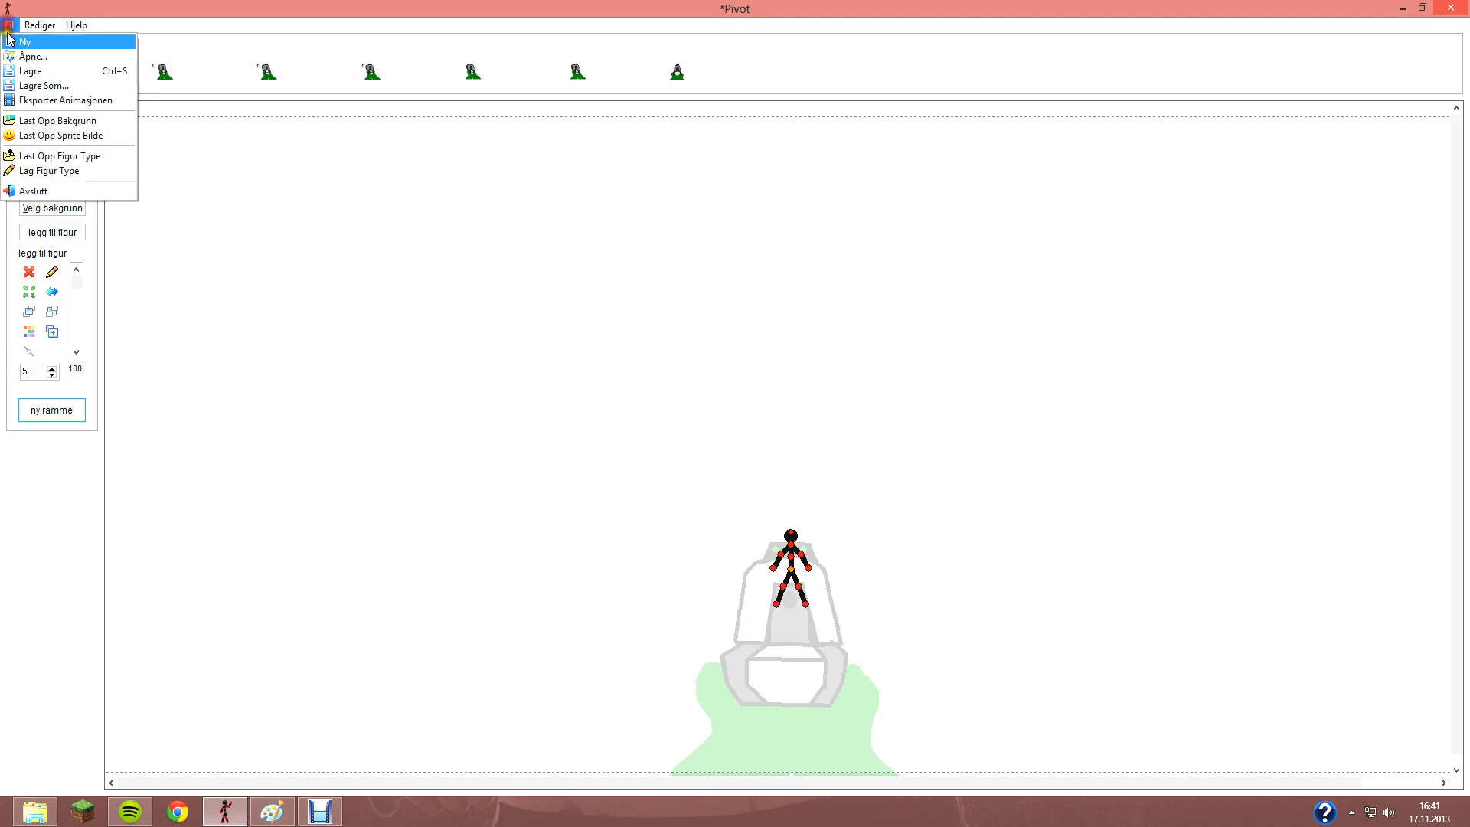
pyautogui.moveTo(61, 134)
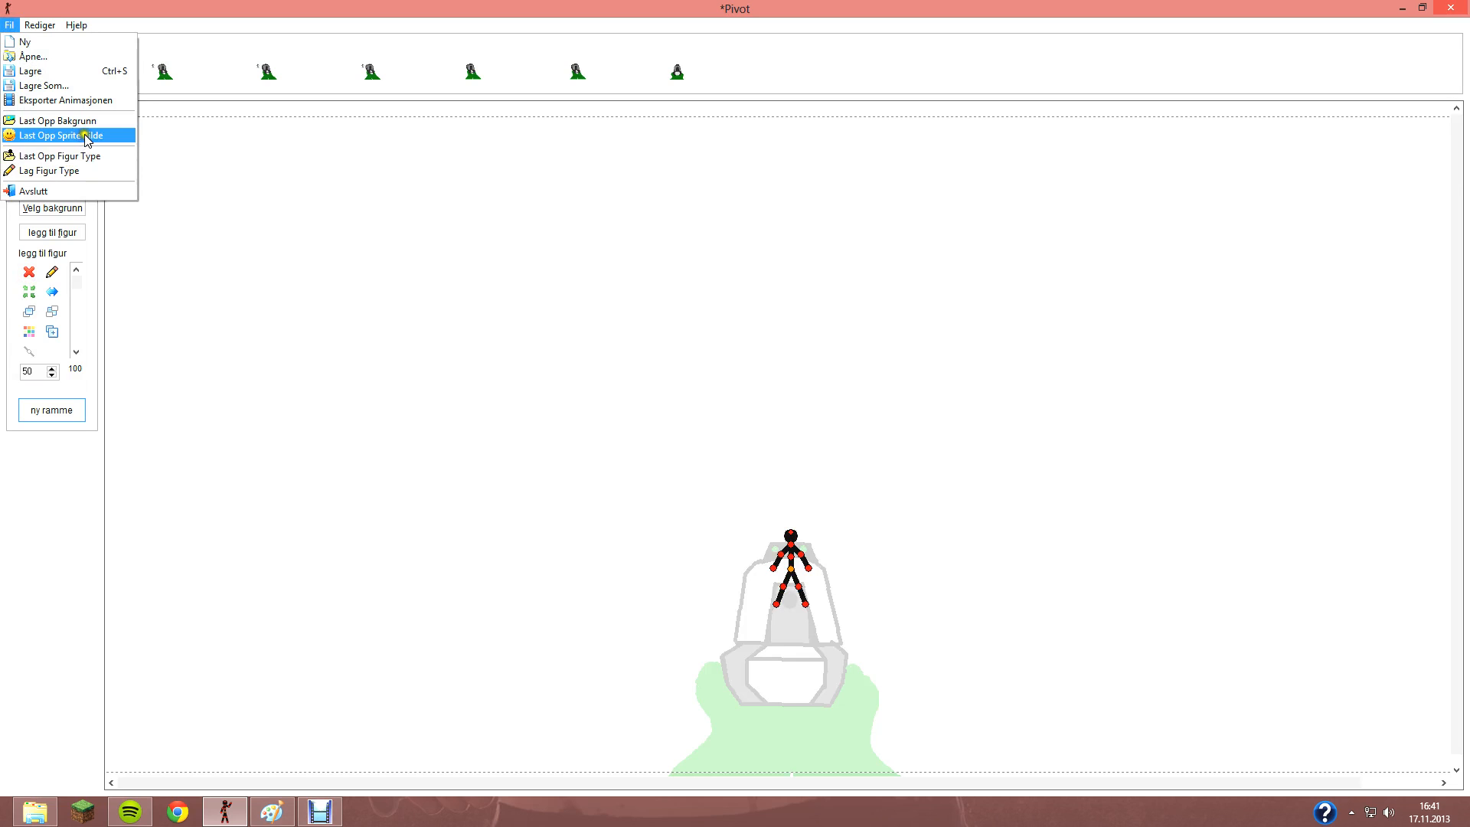
# - Load the 'pistola modo recarga 1' sprite and add the tilted reload frames up to frame ten
pyautogui.click(61, 134)
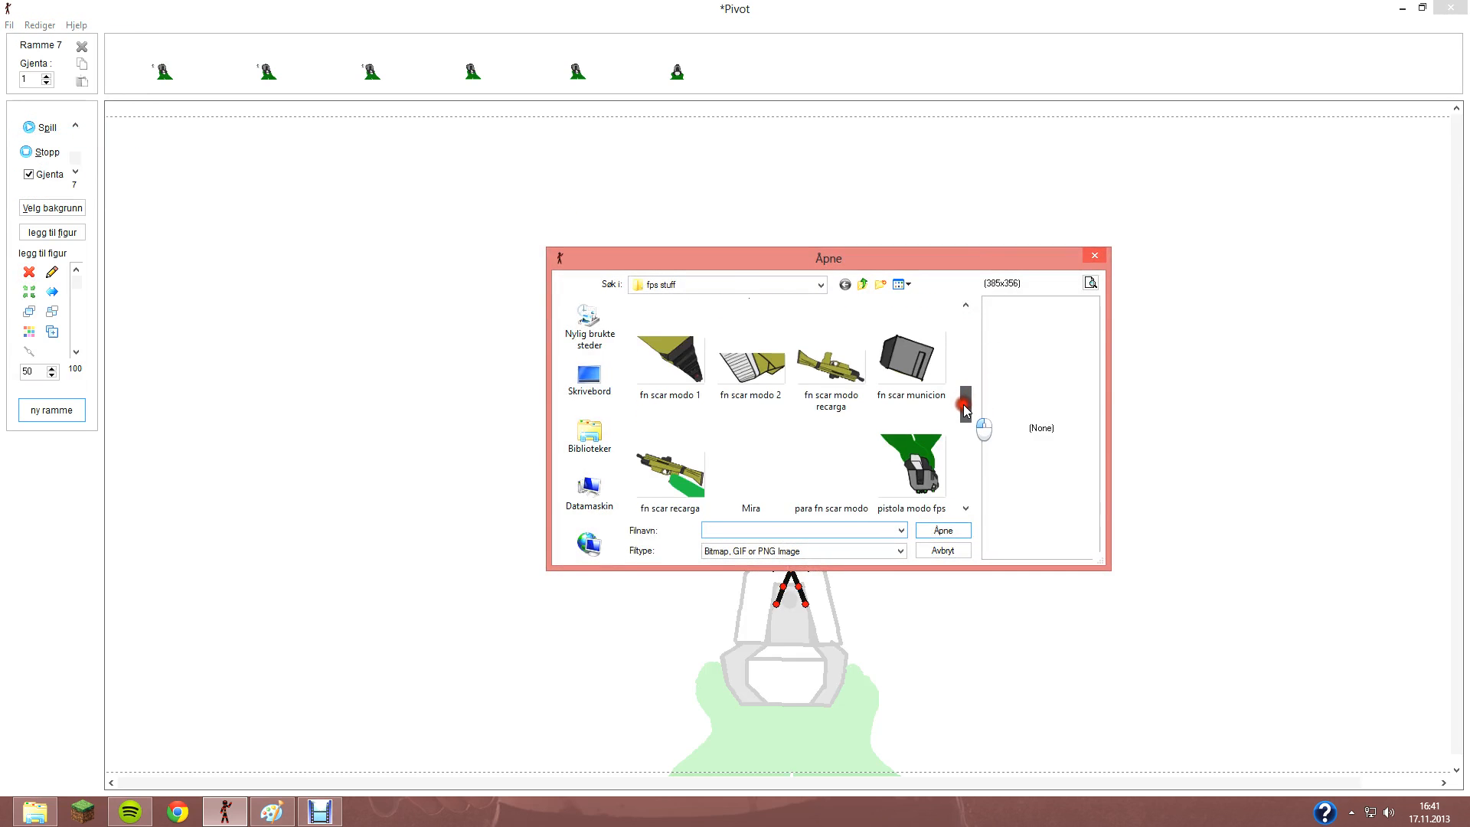
pyautogui.scroll(-3)
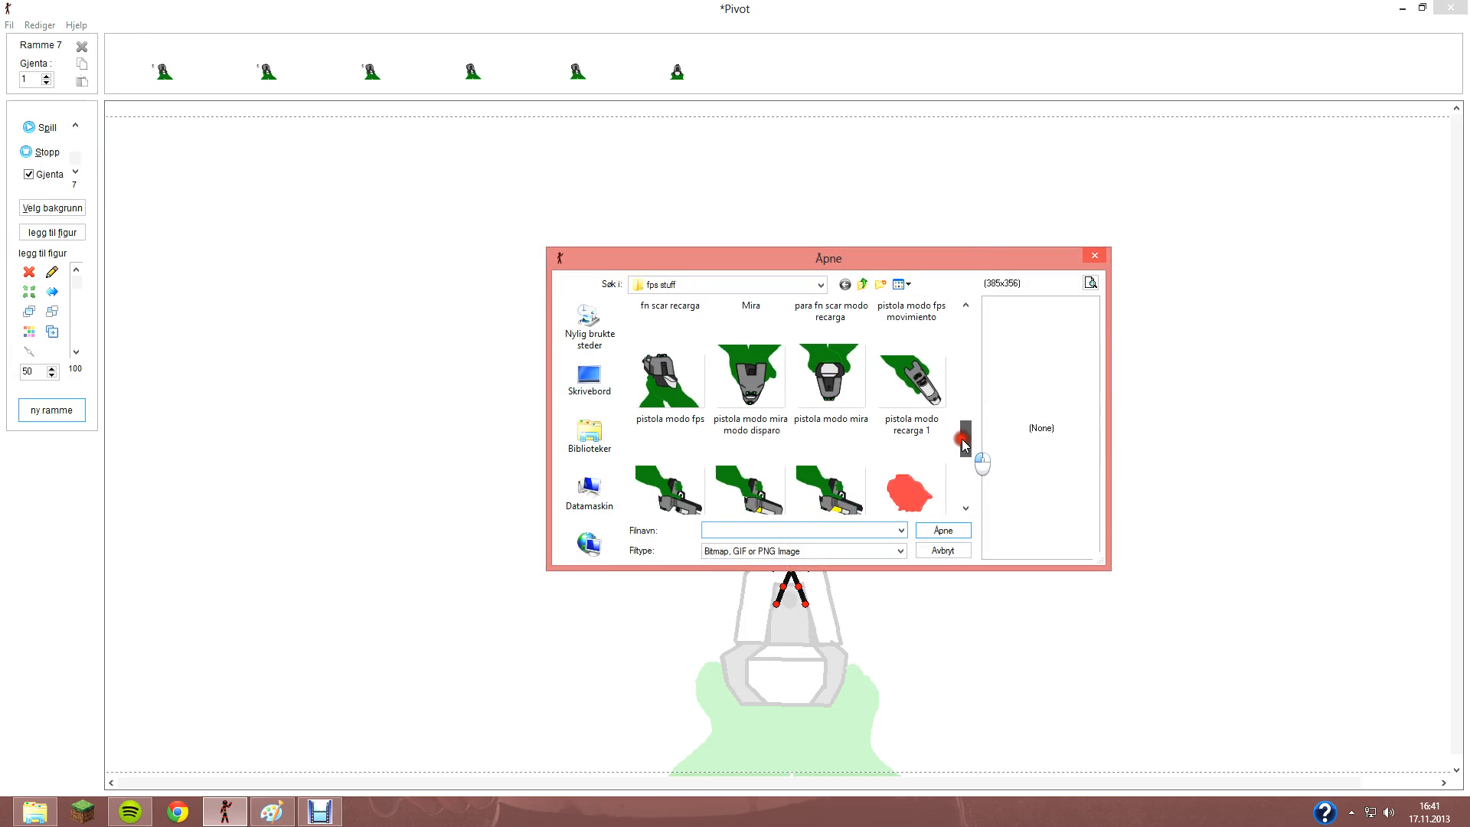
pyautogui.click(910, 377)
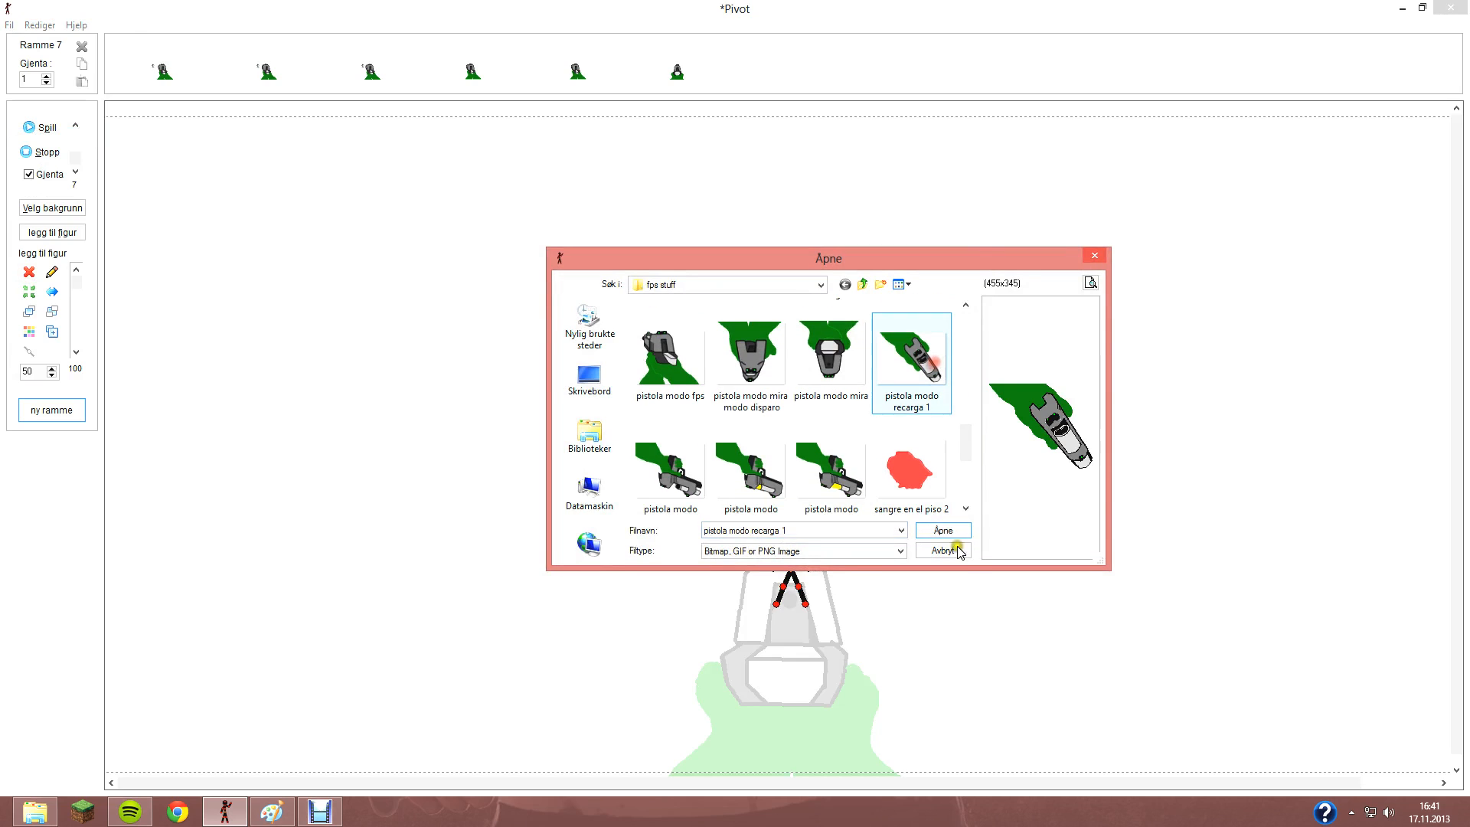
pyautogui.click(942, 530)
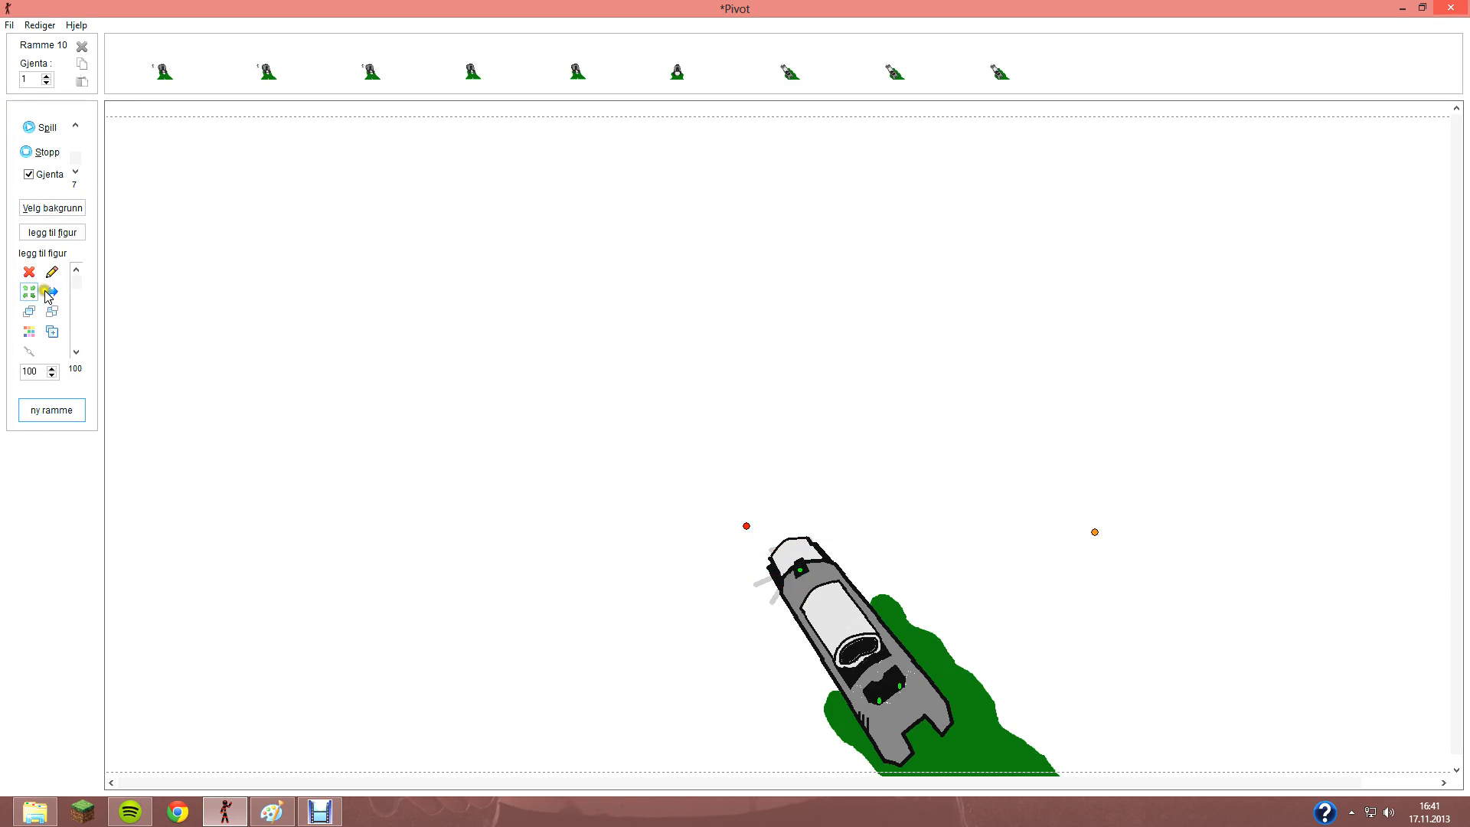
# - Play back the ten-frame pistol animation, then close Pivot Animator without saving
pyautogui.click(45, 127)
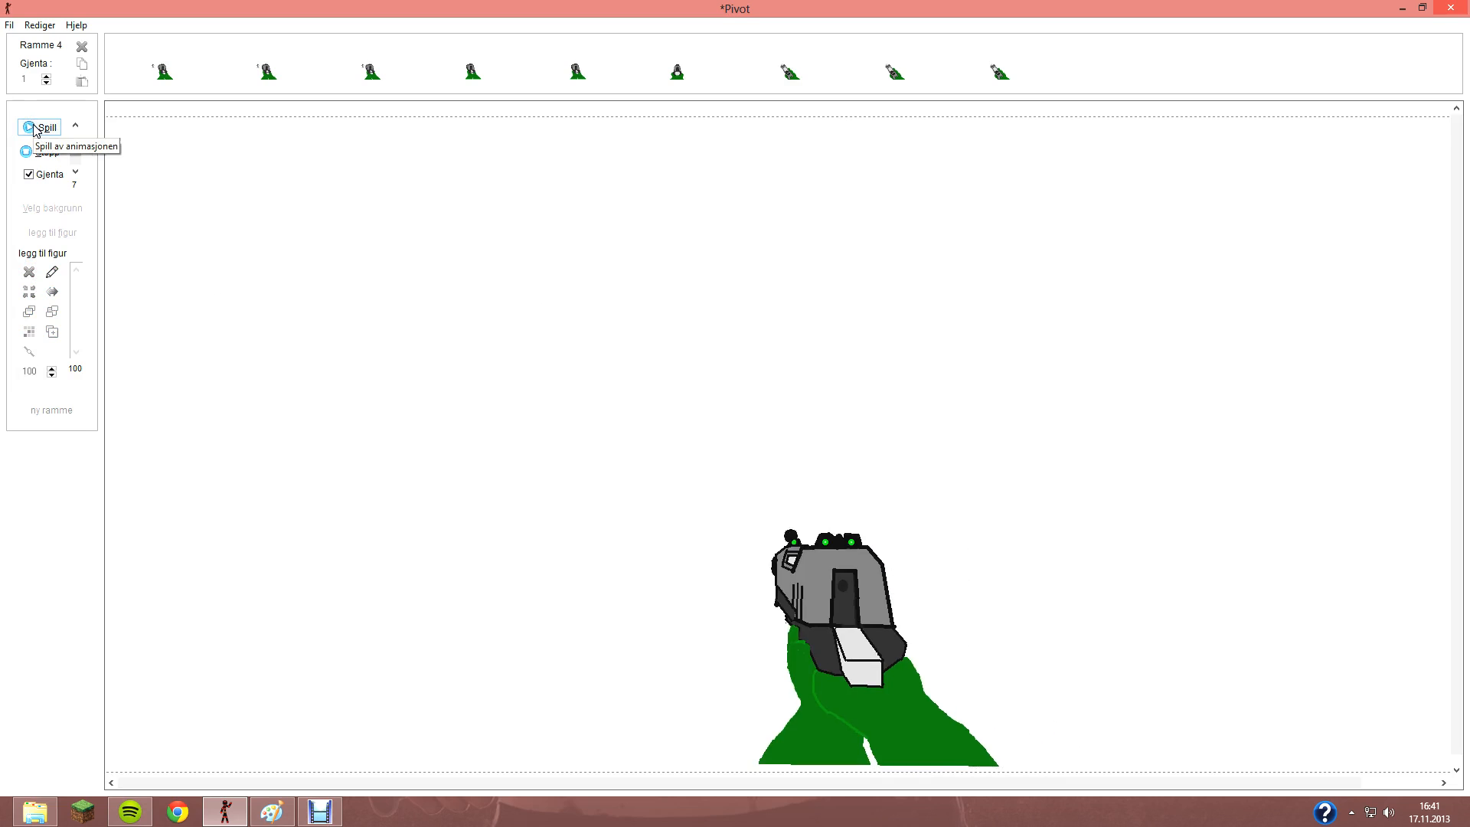
pyautogui.click(44, 127)
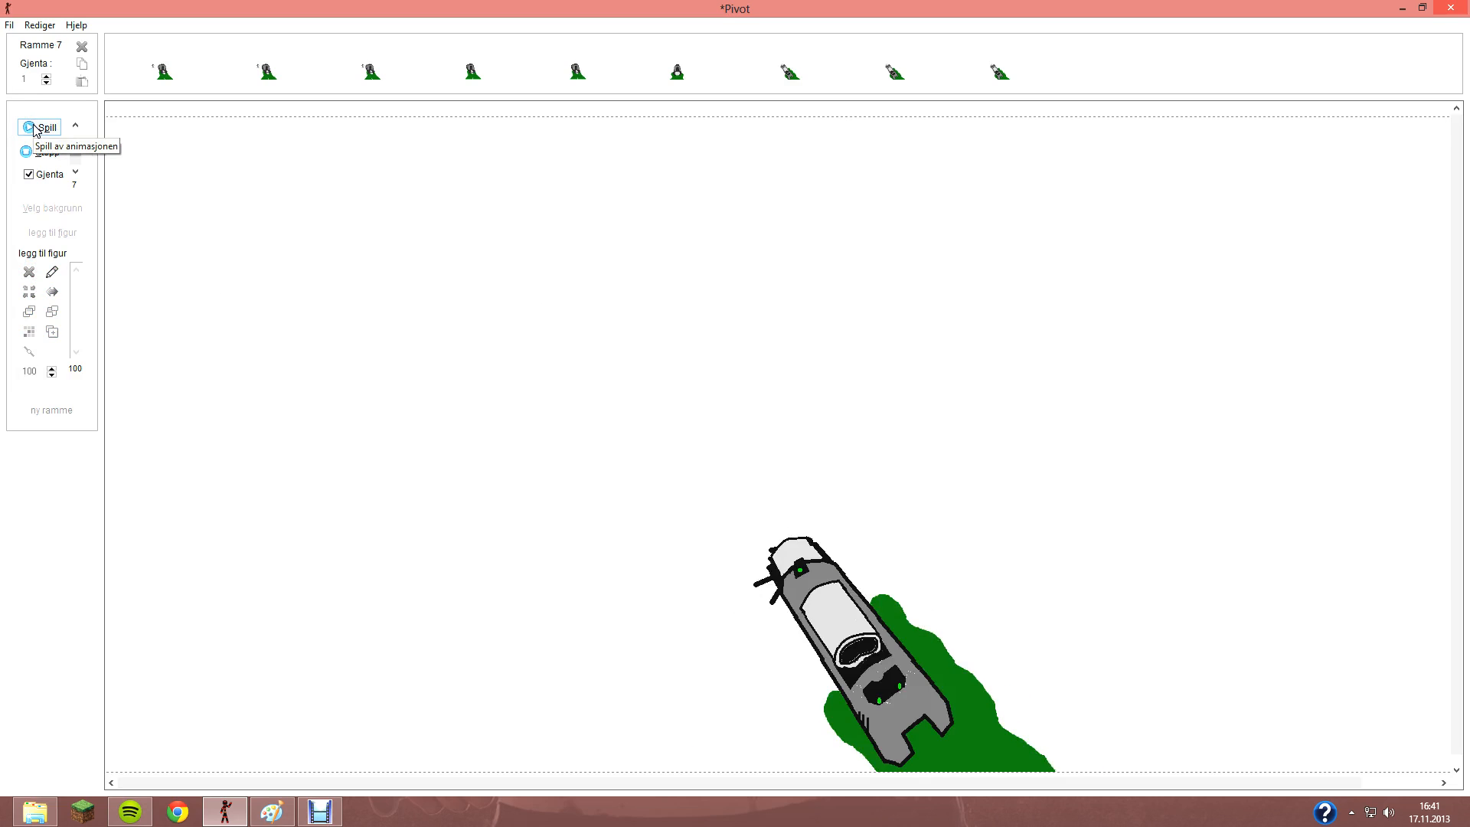
pyautogui.click(43, 127)
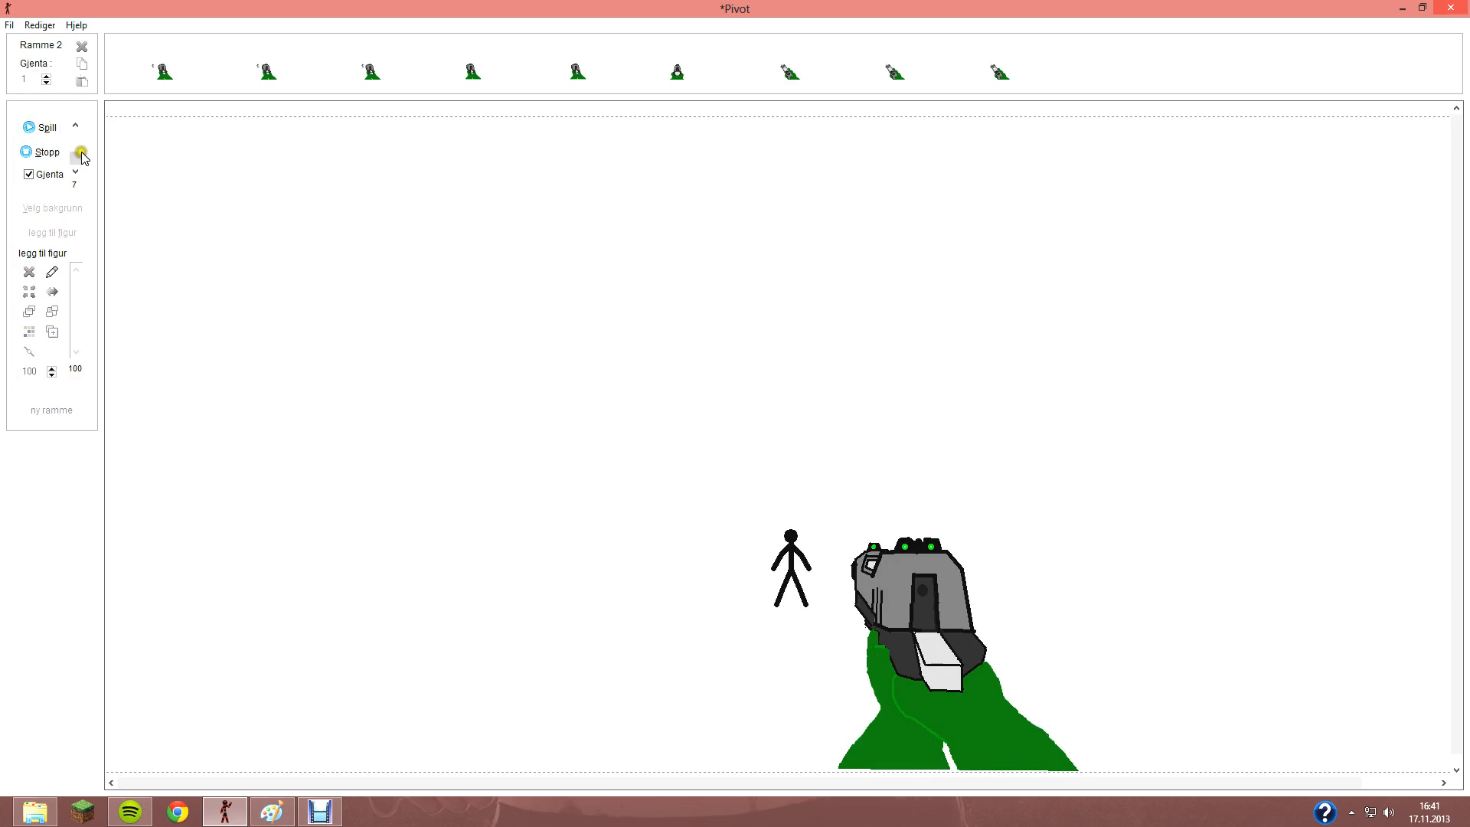
pyautogui.click(1460, 7)
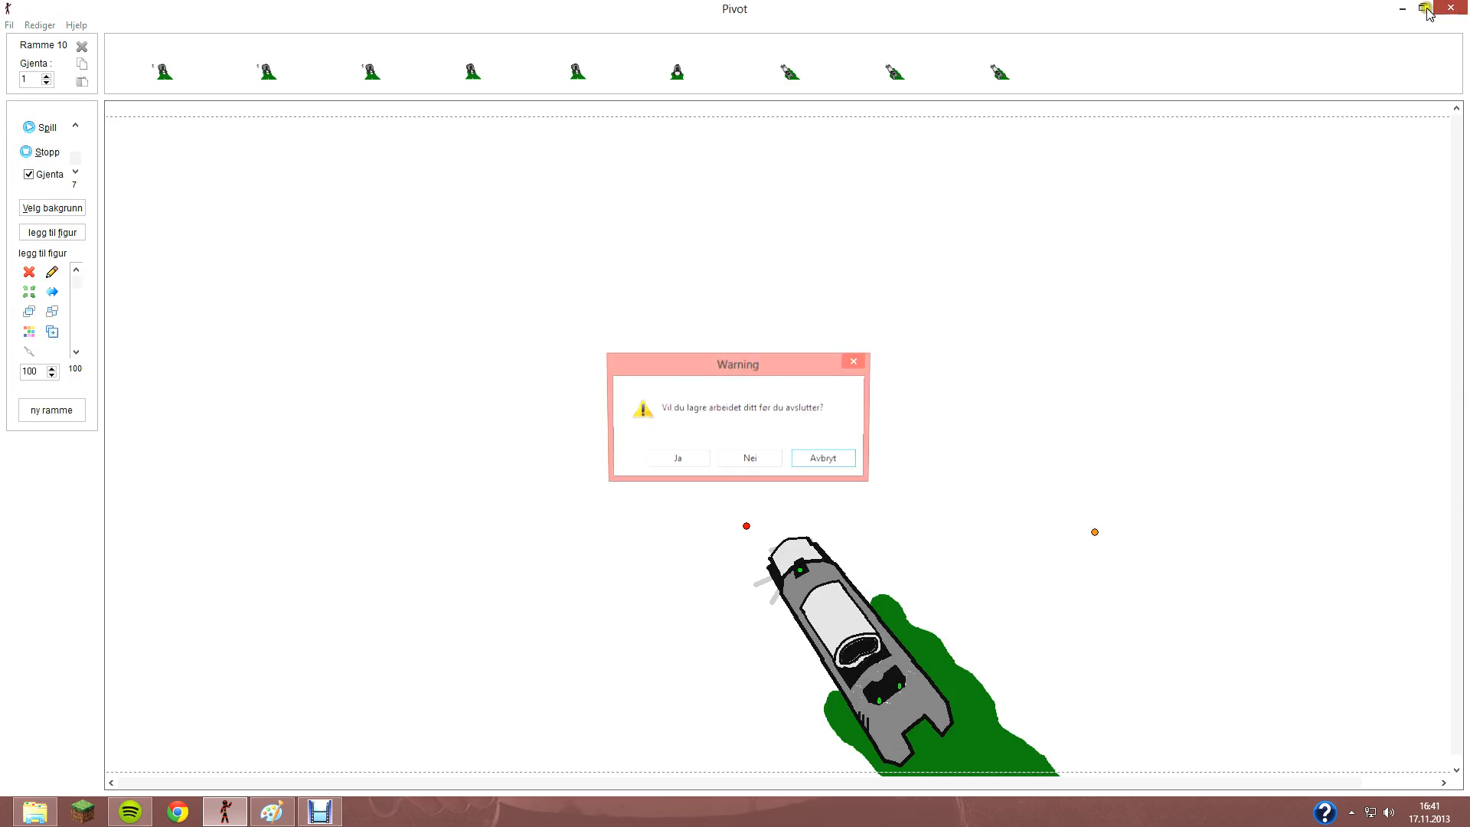
pyautogui.click(749, 458)
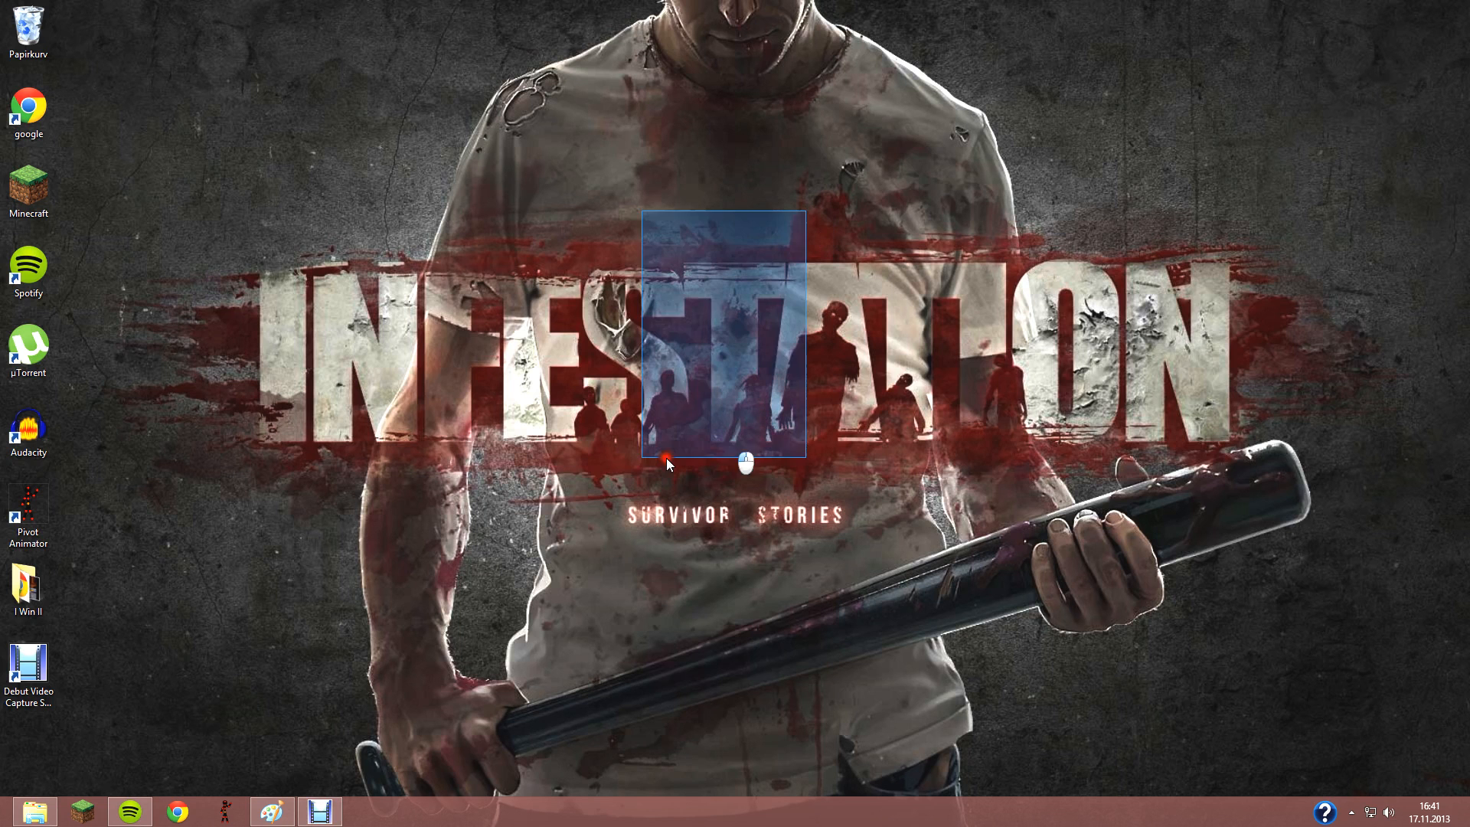